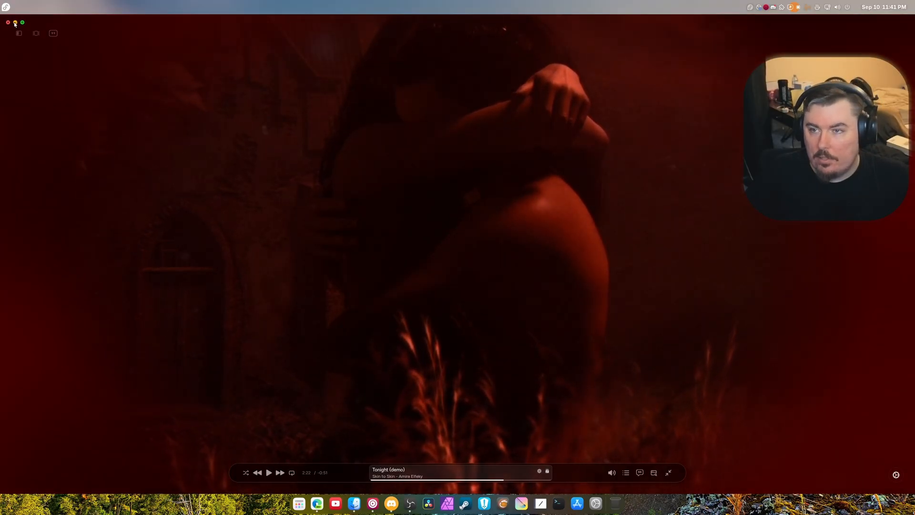
# Step: Dismiss the fullscreen music player and launch a terminal from the dock
pyautogui.click(7, 23)
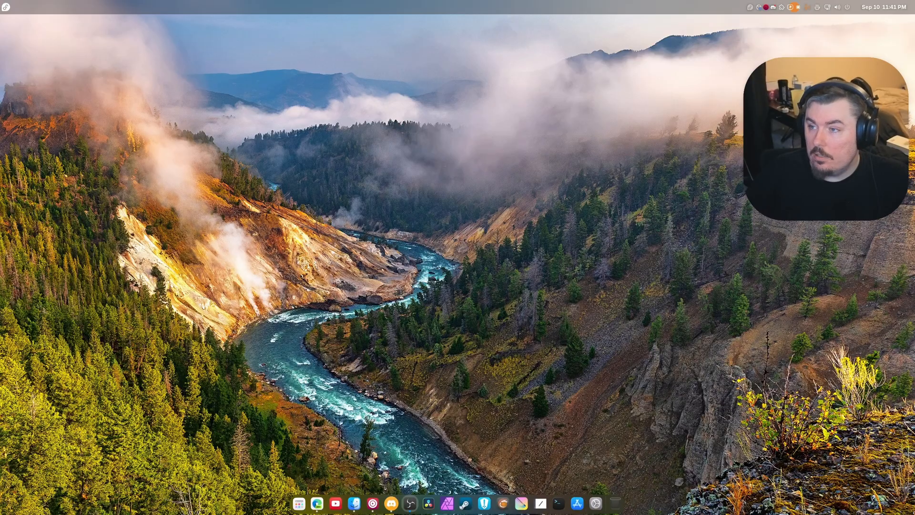
pyautogui.moveTo(601, 232)
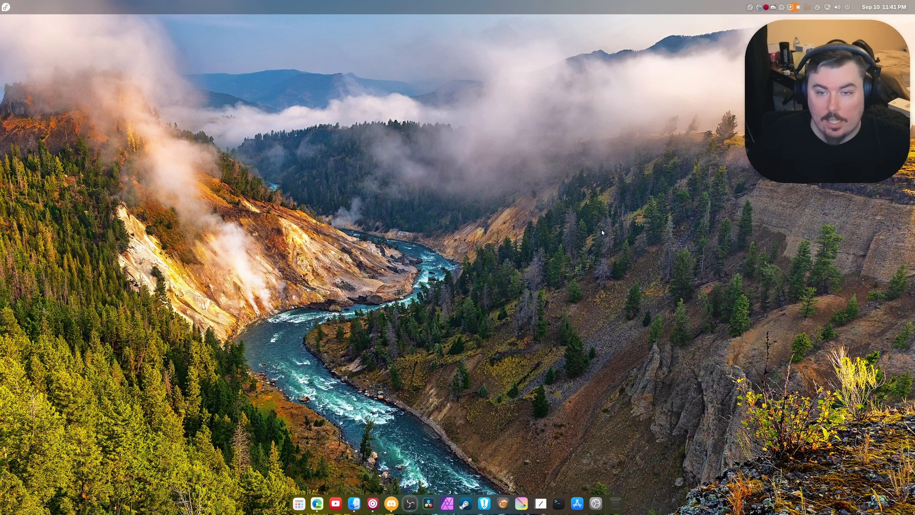
pyautogui.click(556, 503)
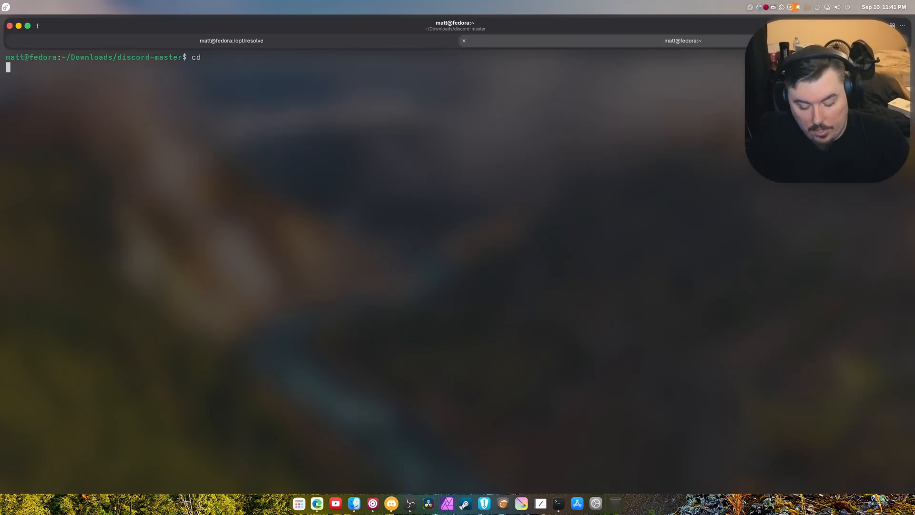
# Step: Clear the terminal screen to a single fresh prompt in the home directory
pyautogui.write('cle')
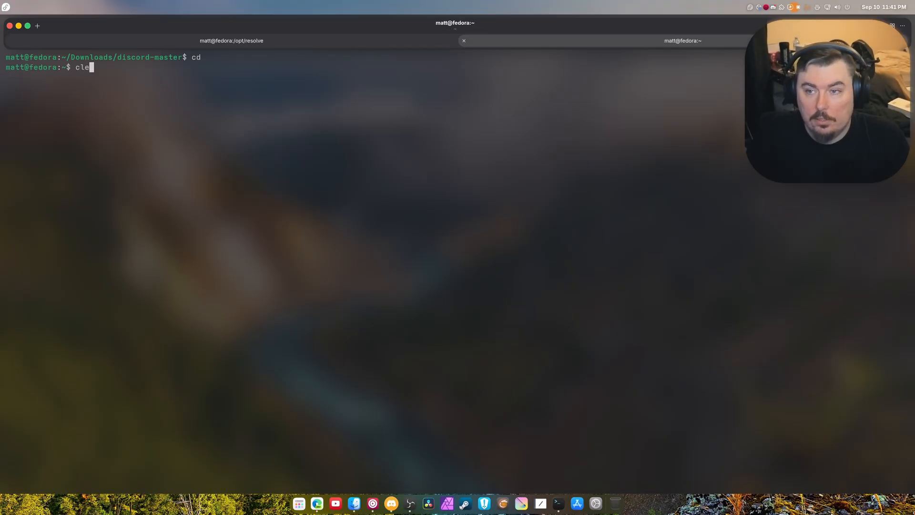
pyautogui.press('Return')
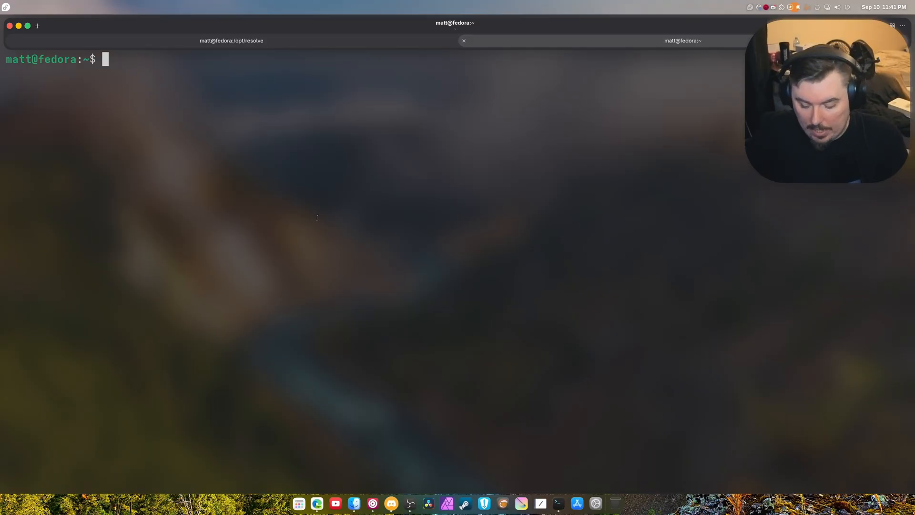
# Step: Edit /etc/default/grub with sudo nano, add pcie_acs_override to GRUB_CMDLINE_LINUX, save and exit
pyautogui.write('sudo nano /etc/dfe')
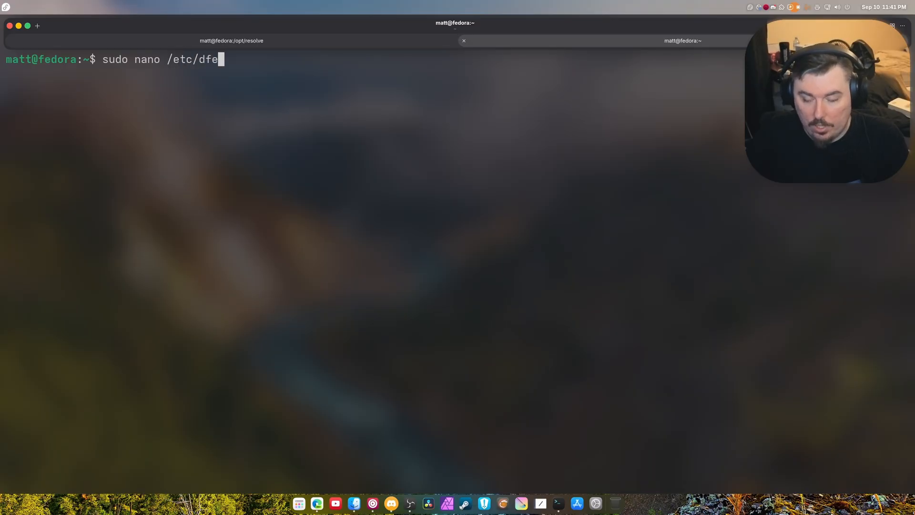
pyautogui.write('ault/')
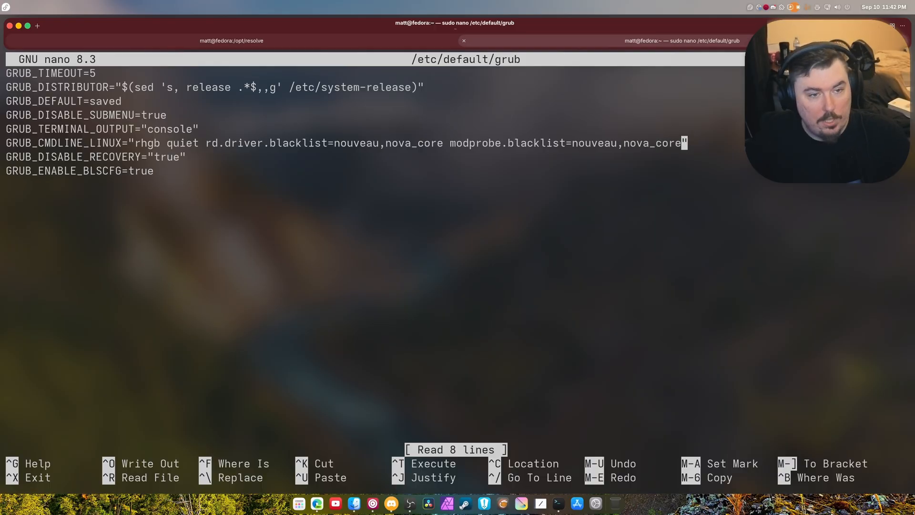
pyautogui.write('pcie_acs_o')
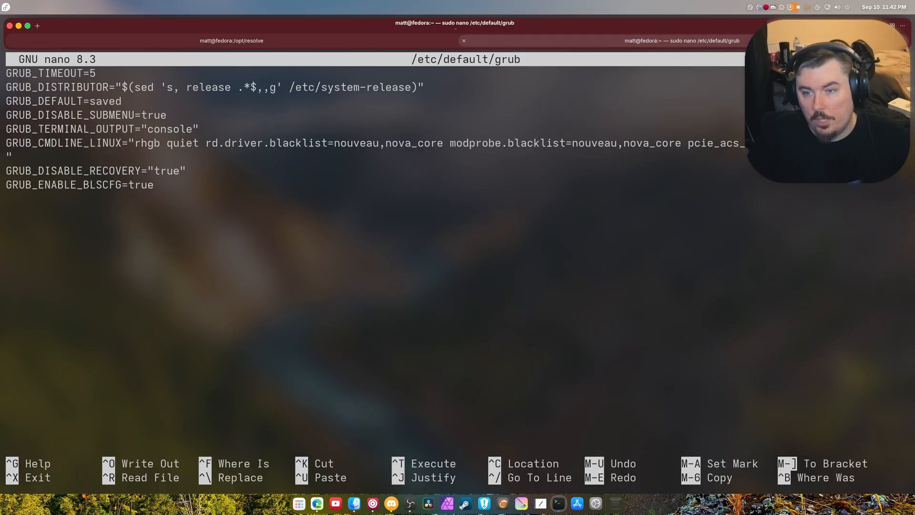
pyautogui.click(692, 143)
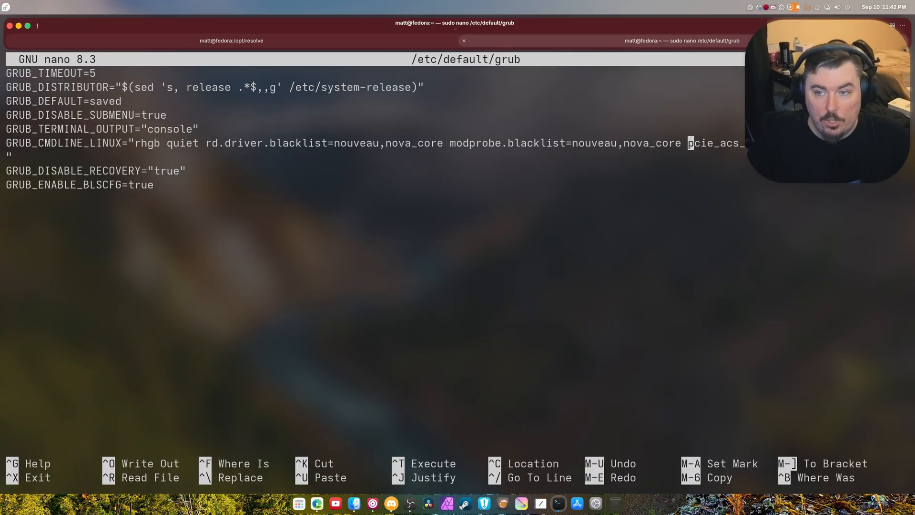
pyautogui.press('ctrl+o')
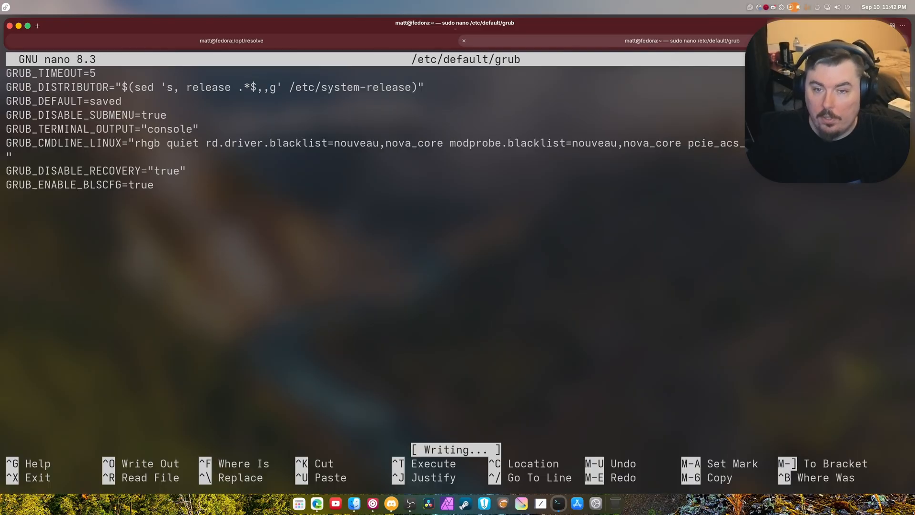
pyautogui.press('ctrl+x')
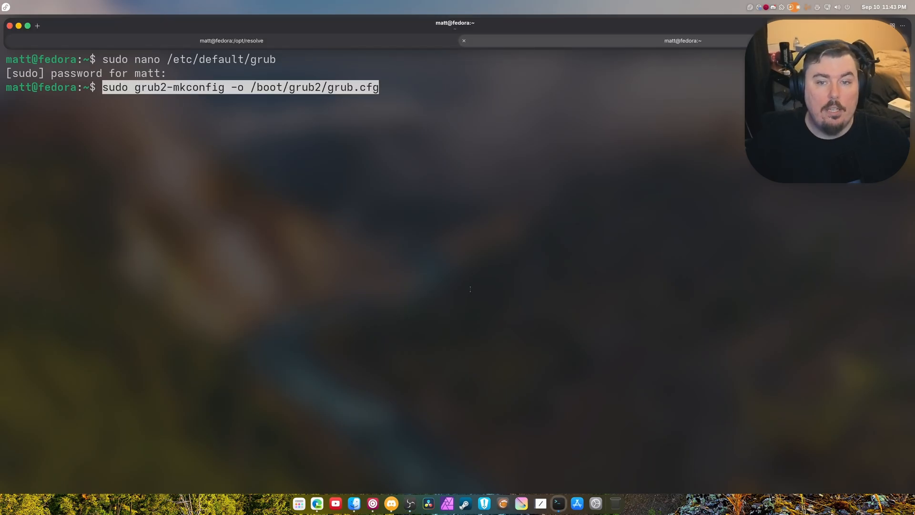
# Step: Run sudo grub2-mkconfig -o /boot/grub2/grub.cfg, revisit the grub defaults after the sed error, and regenerate again
pyautogui.press('Return')
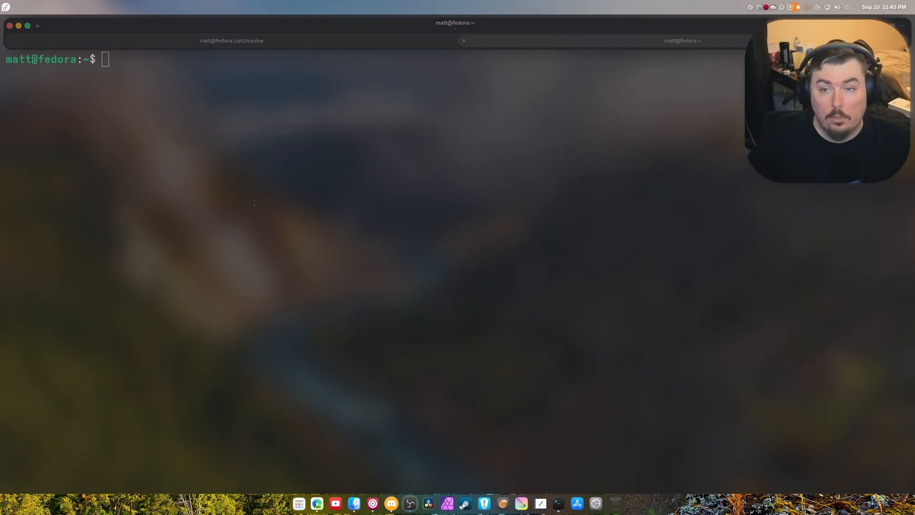
pyautogui.press('Return')
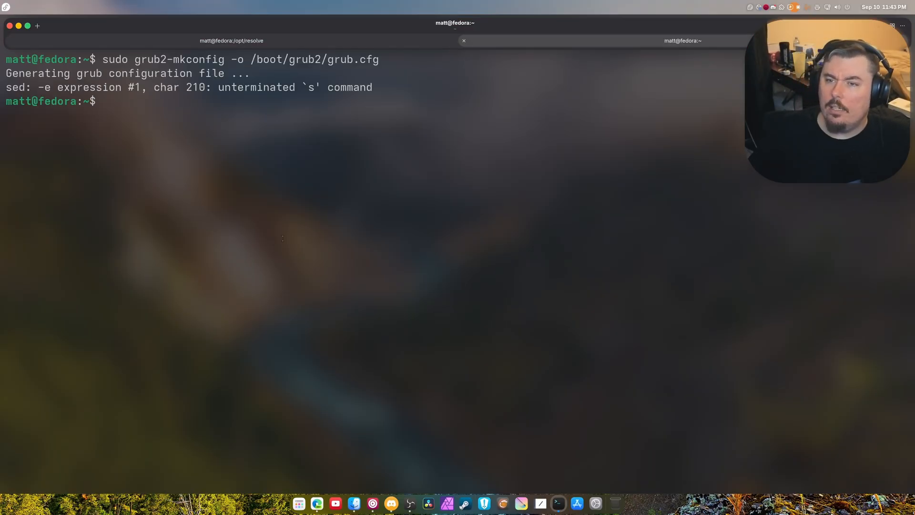
pyautogui.moveTo(285, 172)
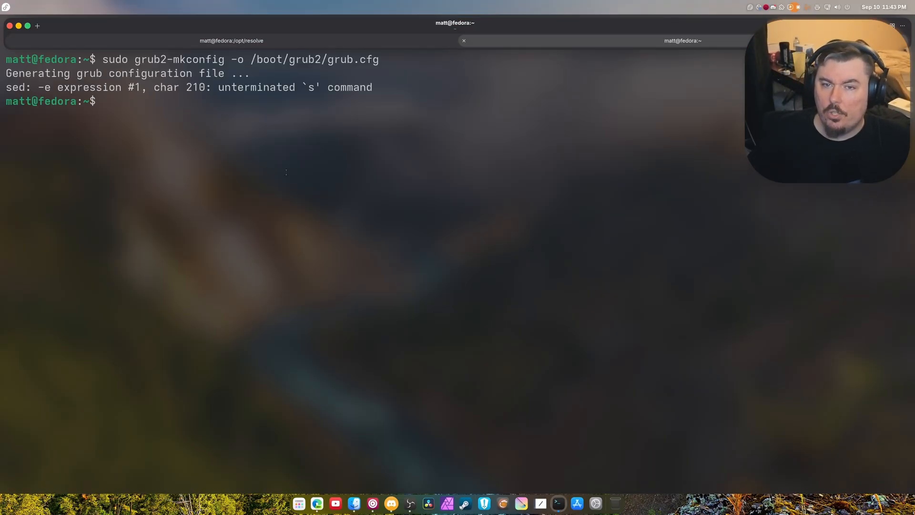
pyautogui.press('Up')
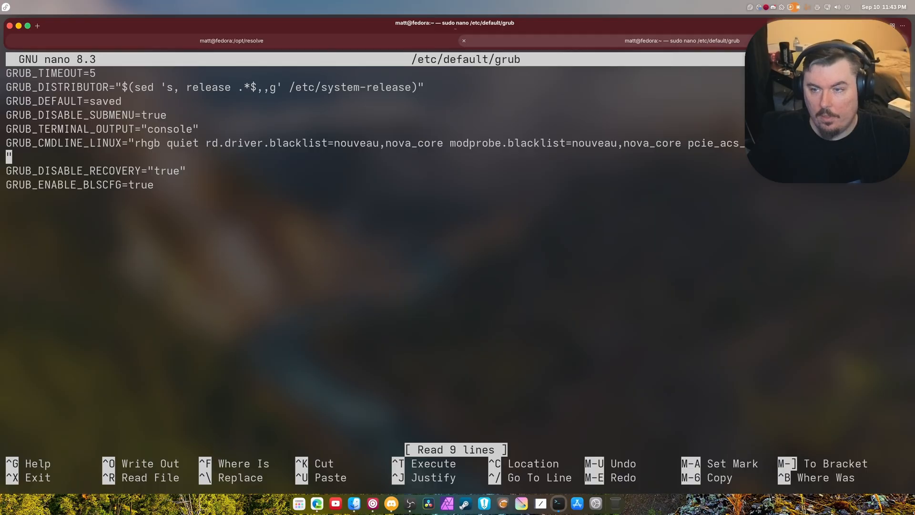
pyautogui.press('ctrl+x')
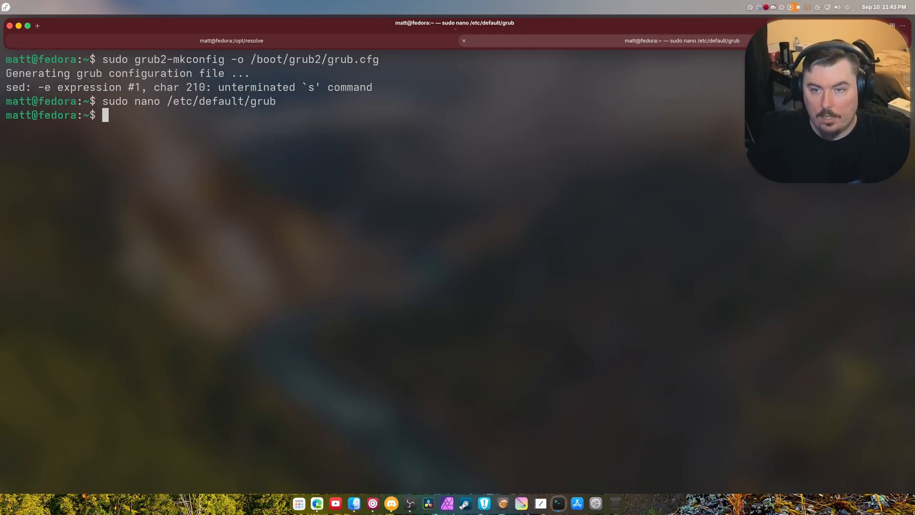
pyautogui.write('sudo grub2-mkconfig -o /boot/grub2/grub.cfg')
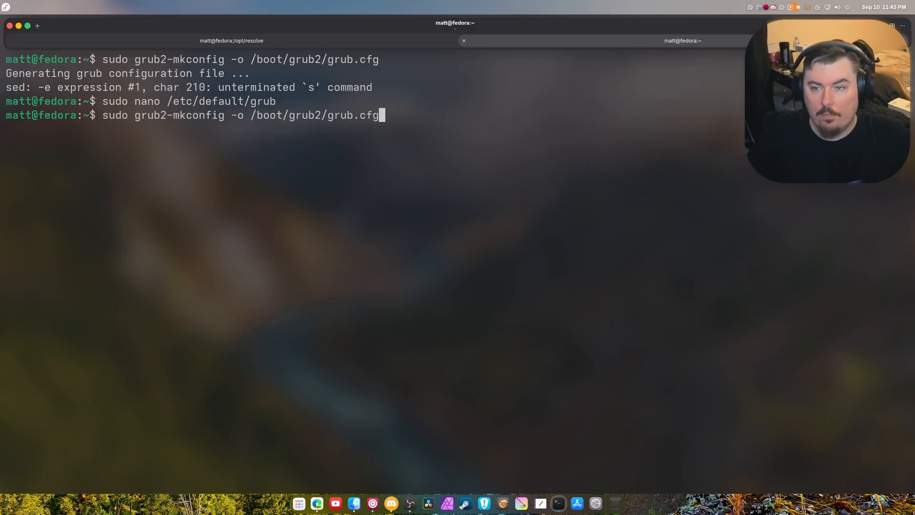
pyautogui.press('Return')
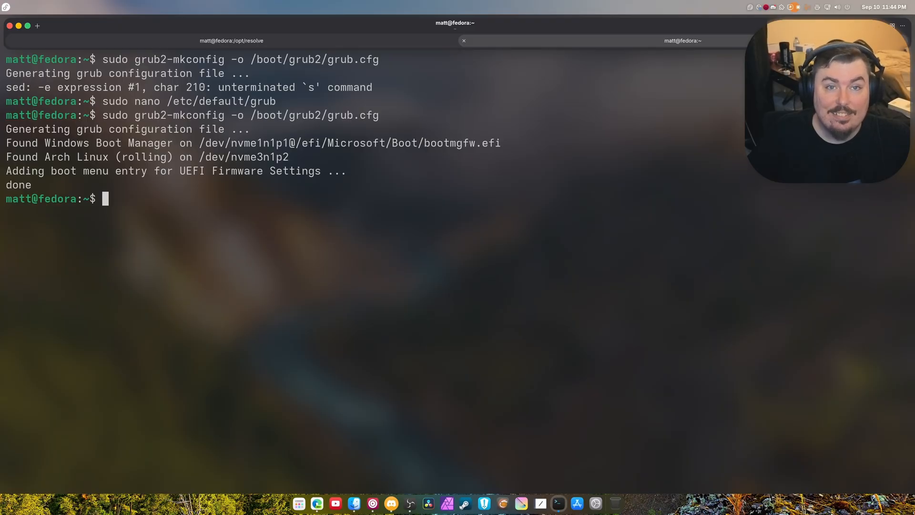
pyautogui.rightClick(282, 270)
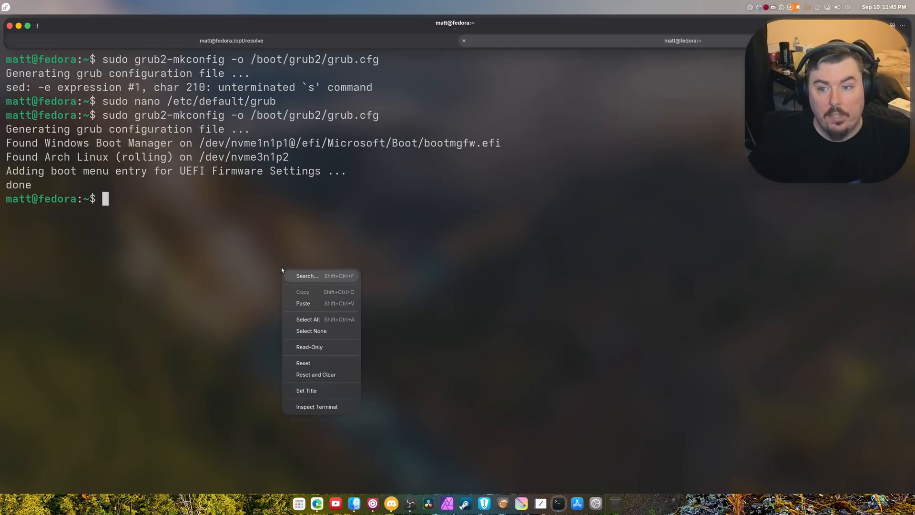
pyautogui.click(302, 303)
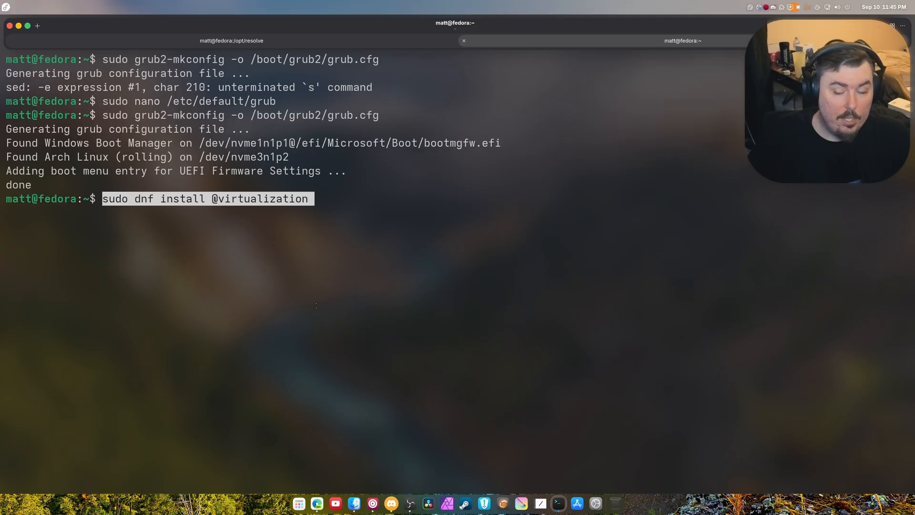
pyautogui.press('Return')
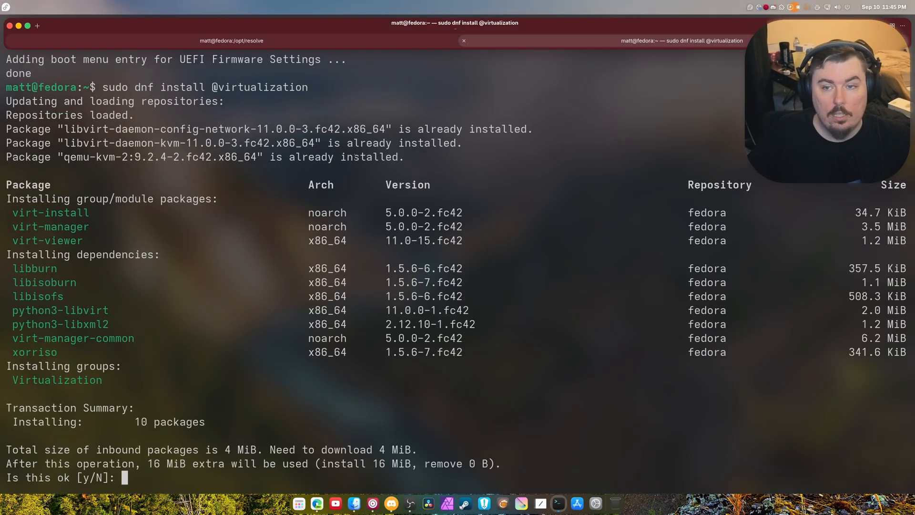
pyautogui.write('y')
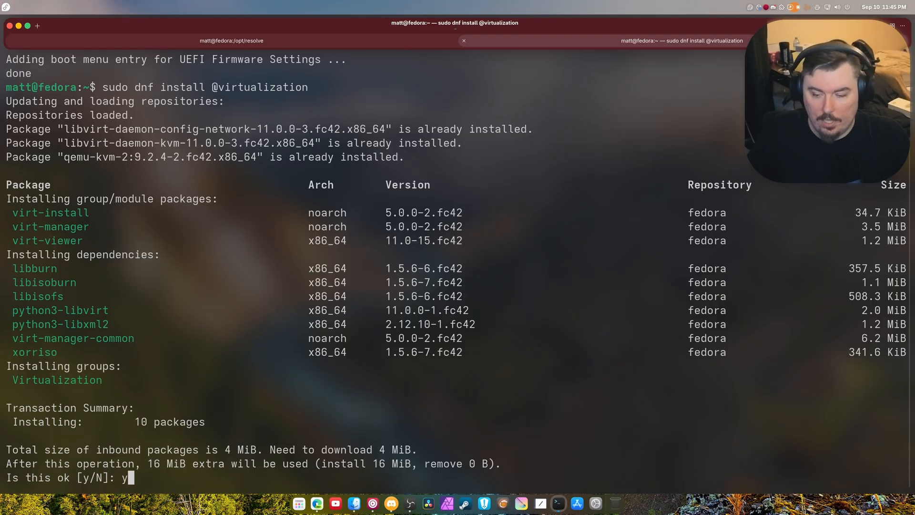
pyautogui.press('Return')
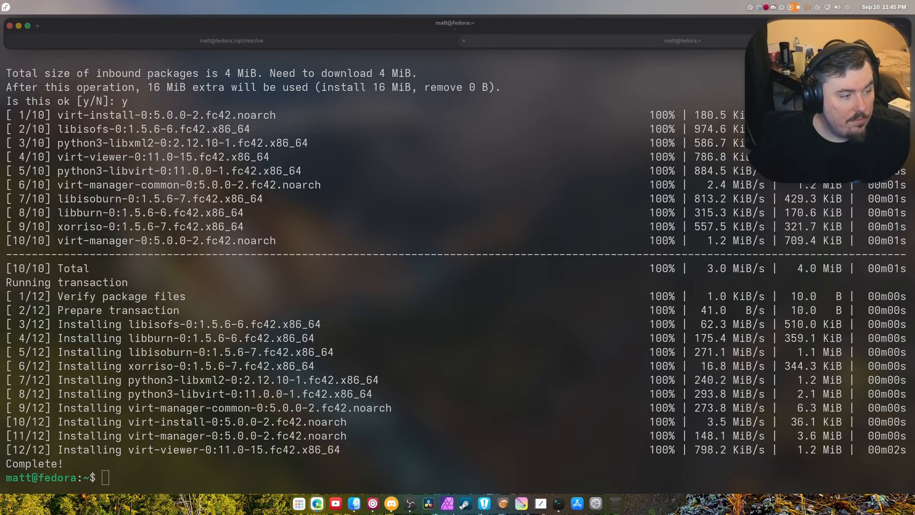
# Step: Run 'sudo systemctl start libvirtd && systemctl enable --now libvirtd' and focus the authentication password prompt
pyautogui.rightClick(370, 347)
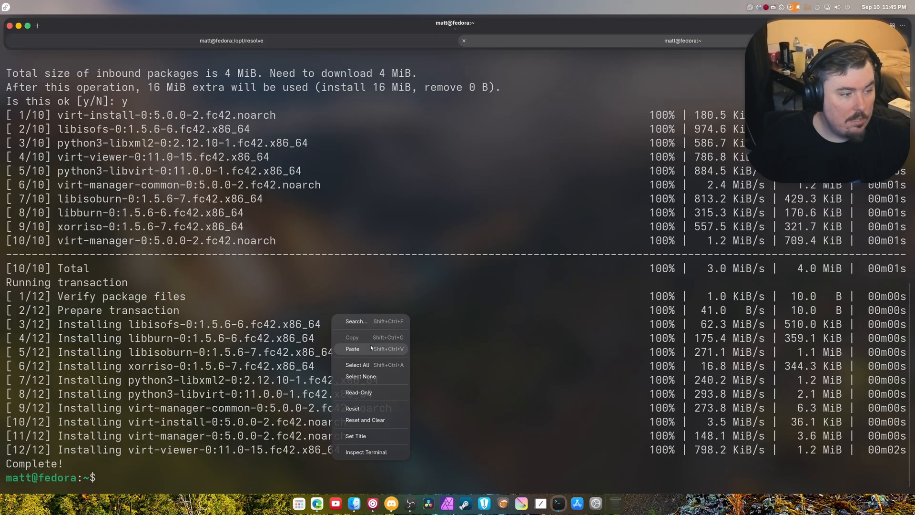
pyautogui.click(353, 349)
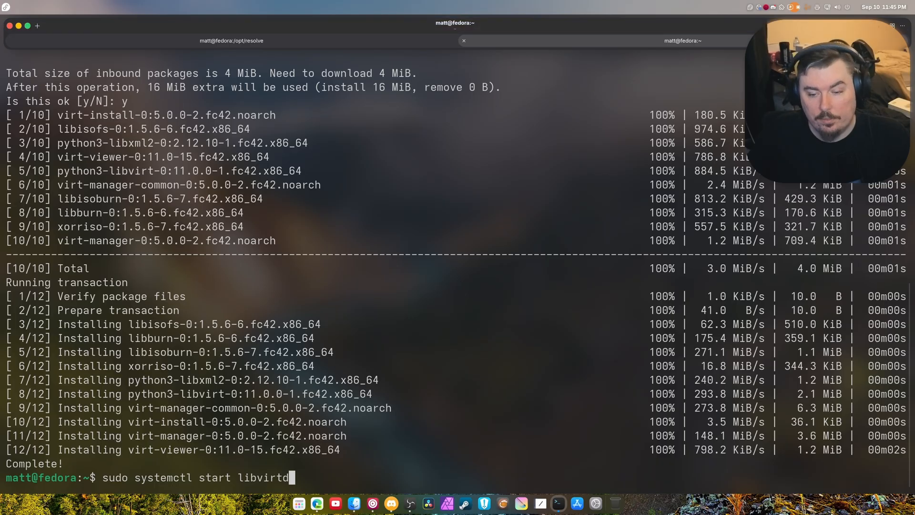
pyautogui.write('&')
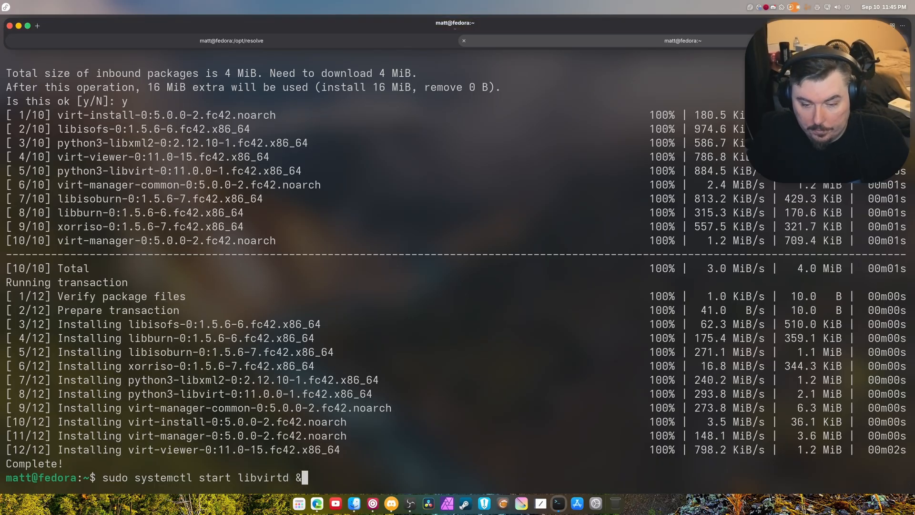
pyautogui.write('& systemctl enable')
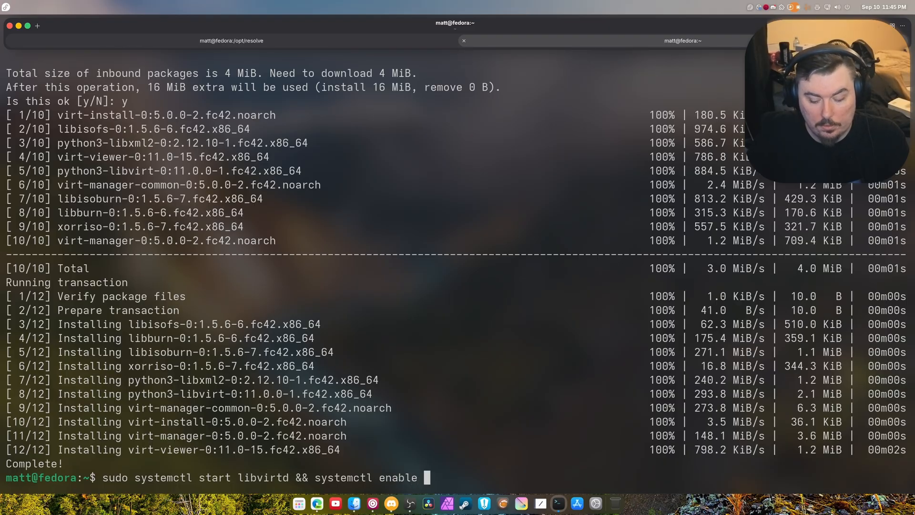
pyautogui.write('--now')
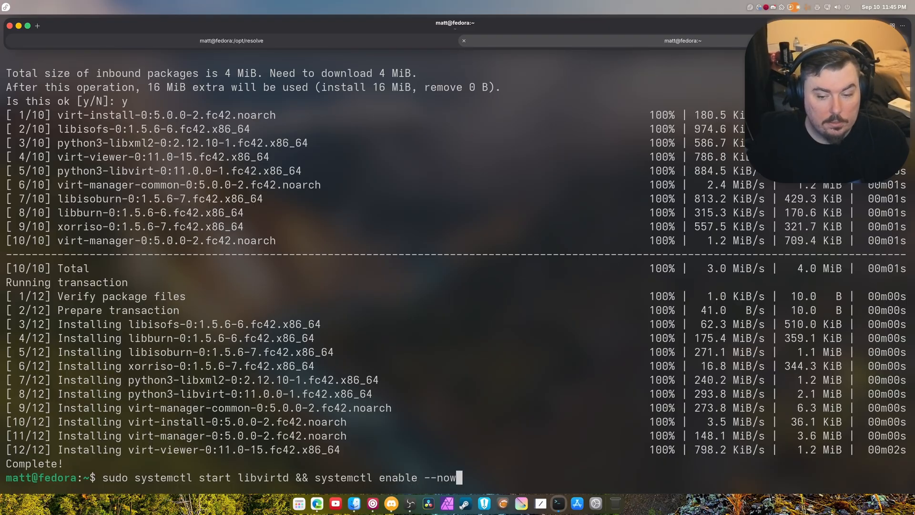
pyautogui.write('libvirt')
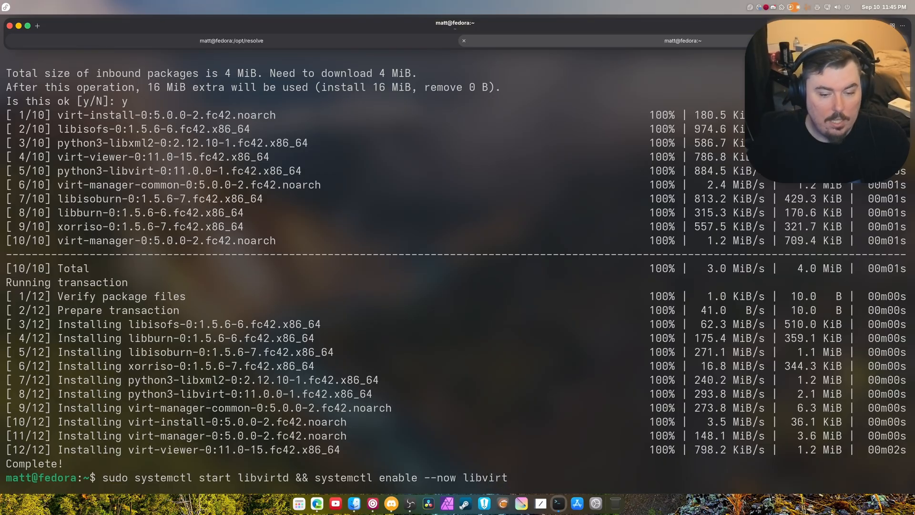
pyautogui.write('d')
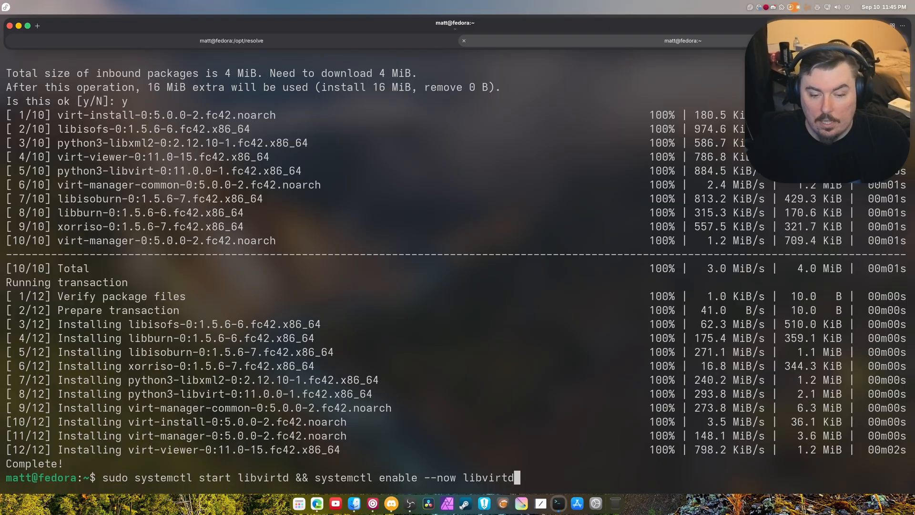
pyautogui.press('Return')
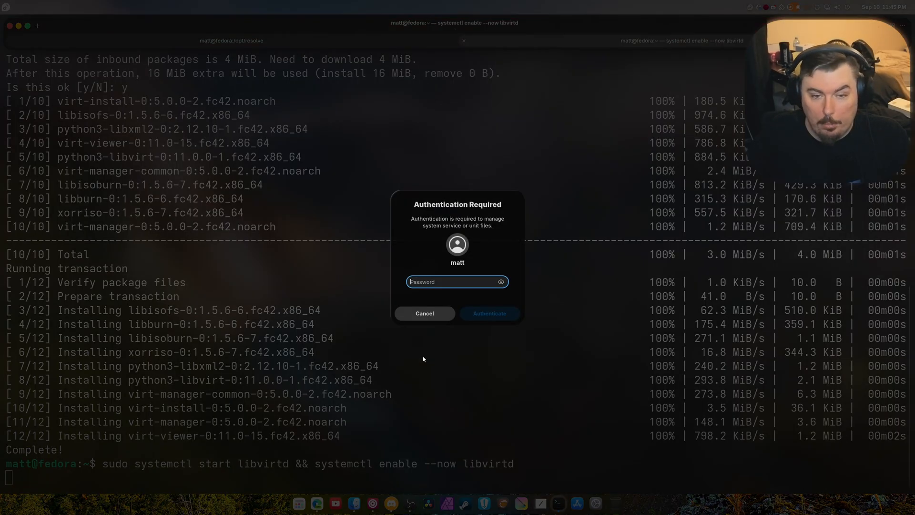
pyautogui.click(489, 313)
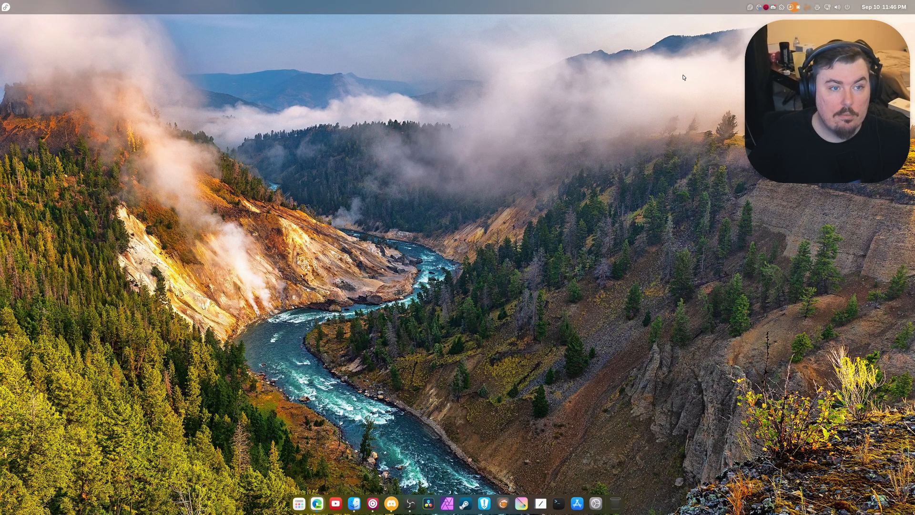
pyautogui.moveTo(694, 187)
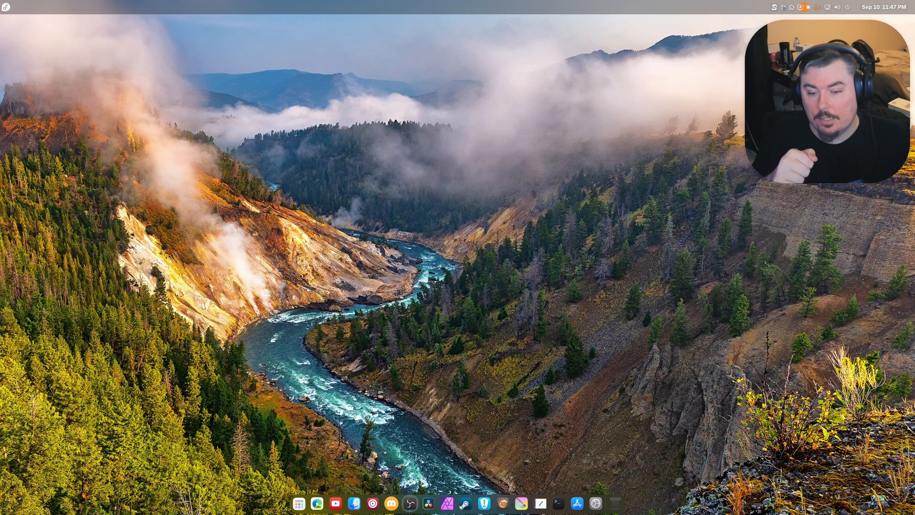
# Step: Launch Virtual Machine Manager from the application grid
pyautogui.click(298, 503)
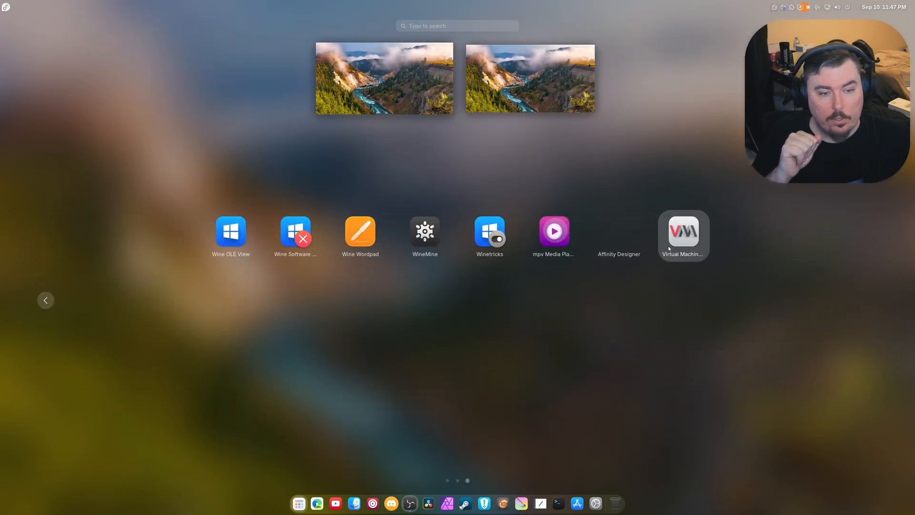
pyautogui.click(46, 300)
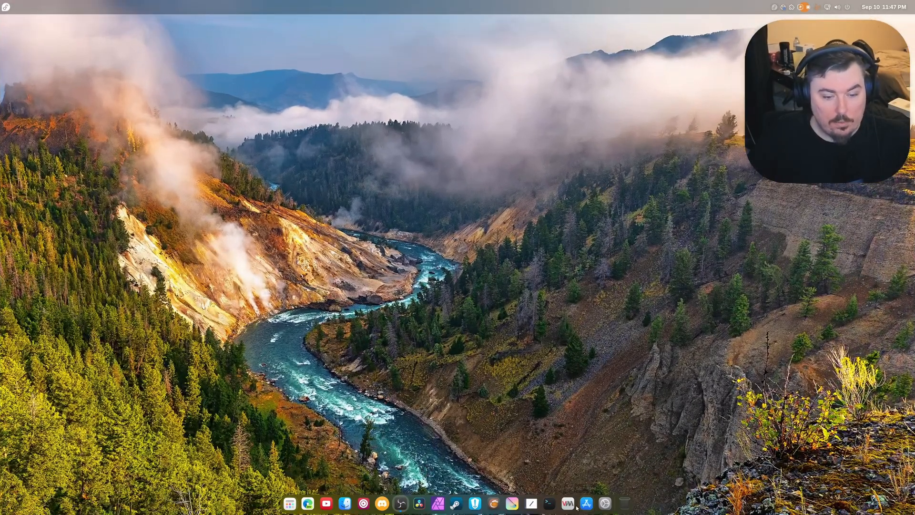
# Step: Bring the Virtual Machine Manager main window forward showing the QEMU/KVM connection
pyautogui.click(566, 502)
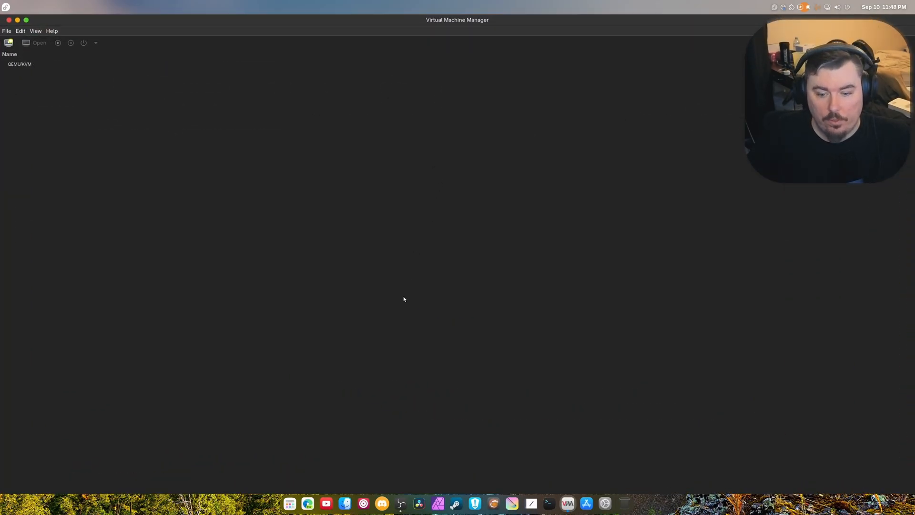
pyautogui.moveTo(335, 475)
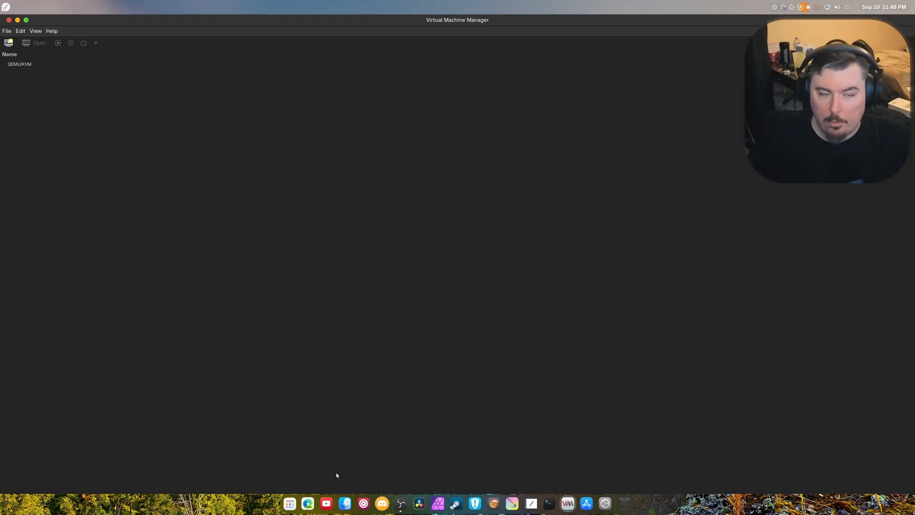
pyautogui.moveTo(354, 492)
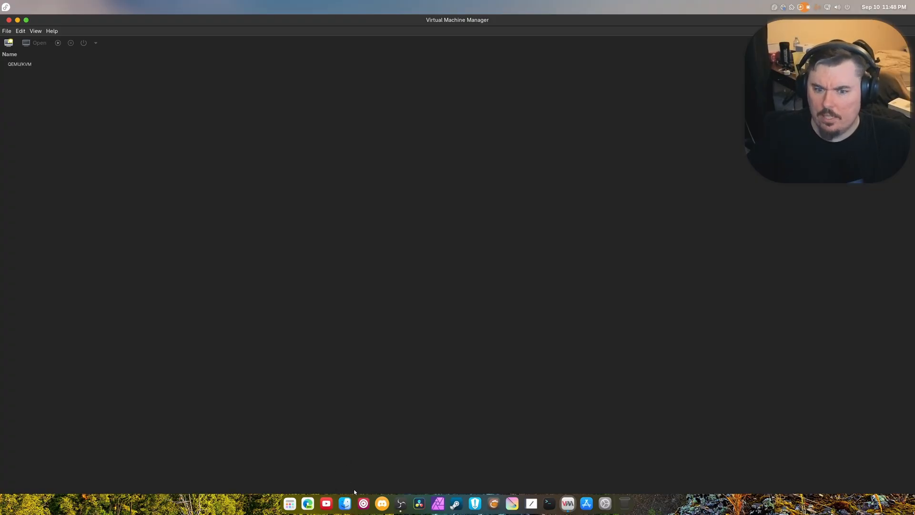
pyautogui.moveTo(344, 503)
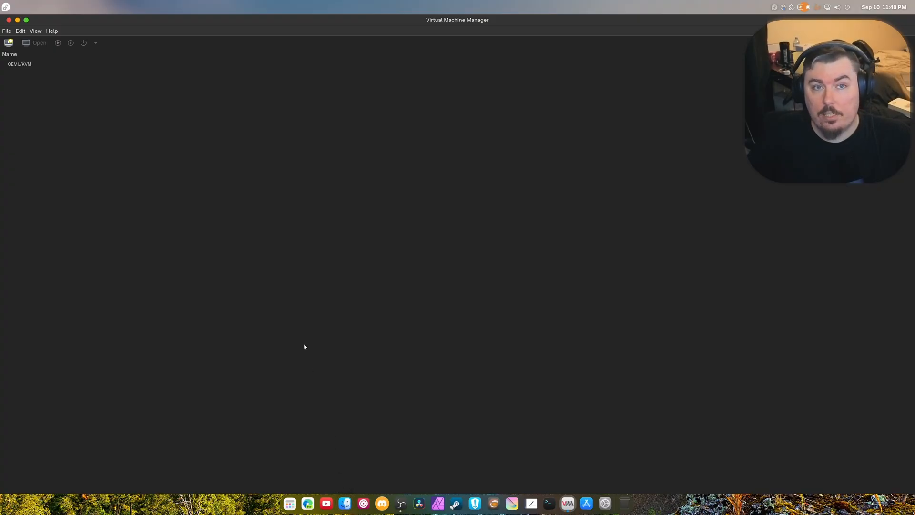
pyautogui.moveTo(343, 490)
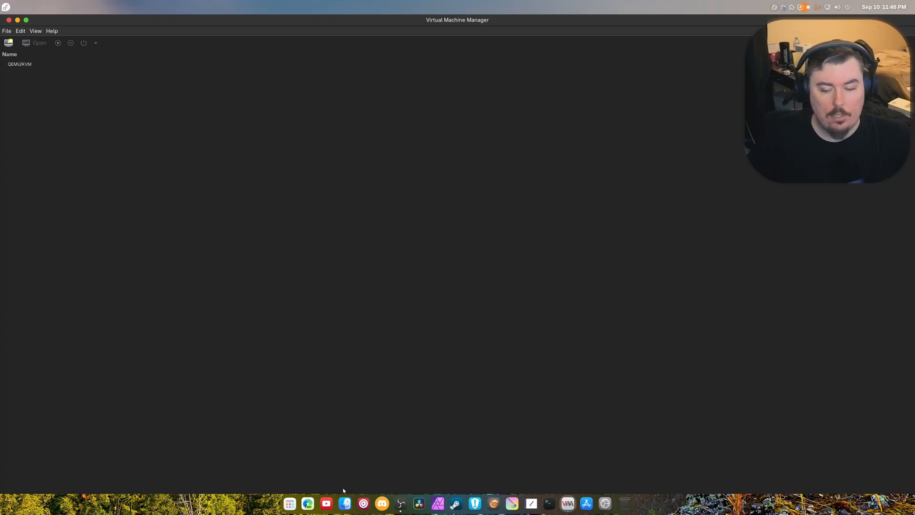
pyautogui.click(344, 503)
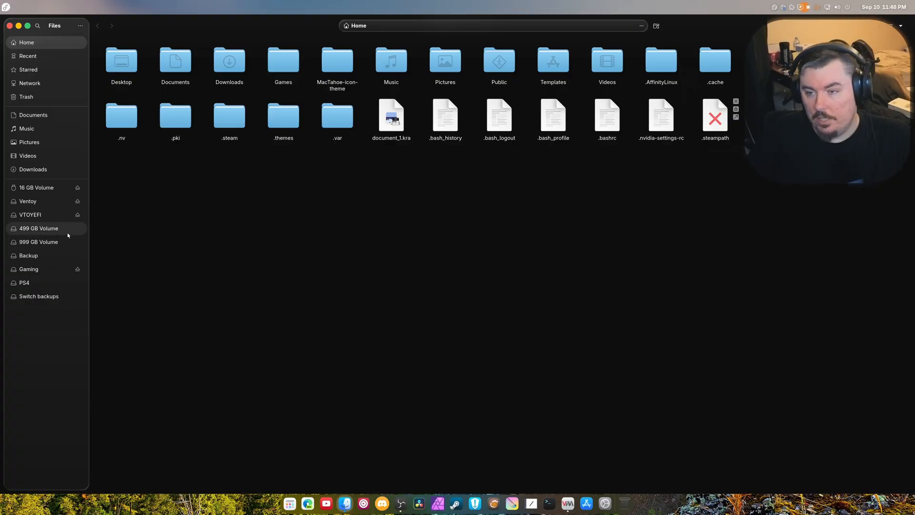
pyautogui.moveTo(48, 244)
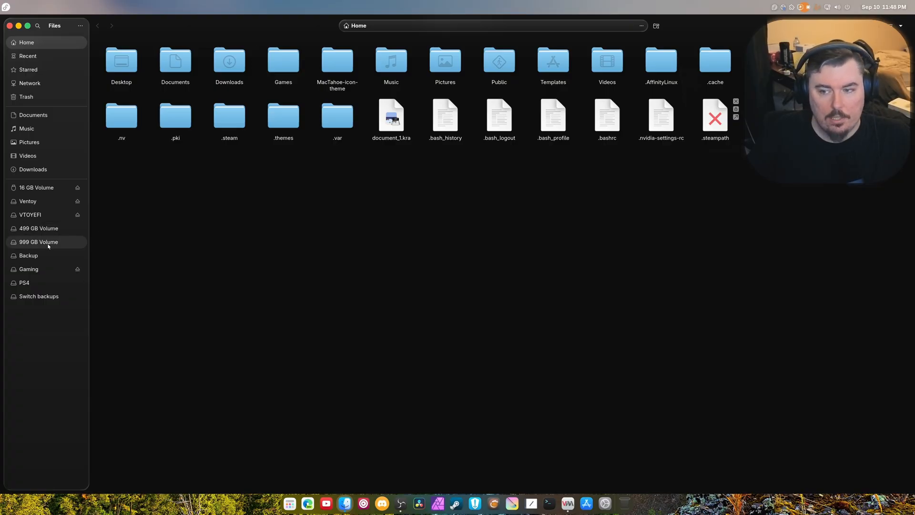
pyautogui.moveTo(28, 269)
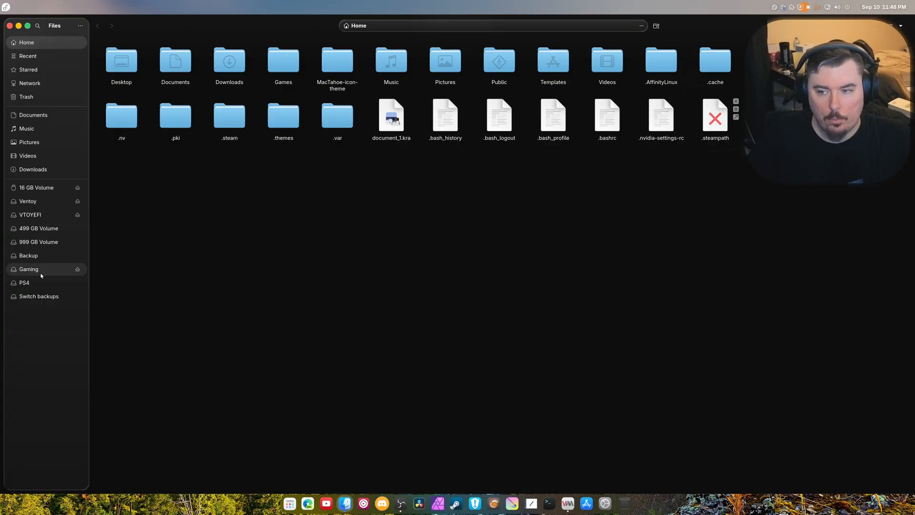
pyautogui.click(567, 503)
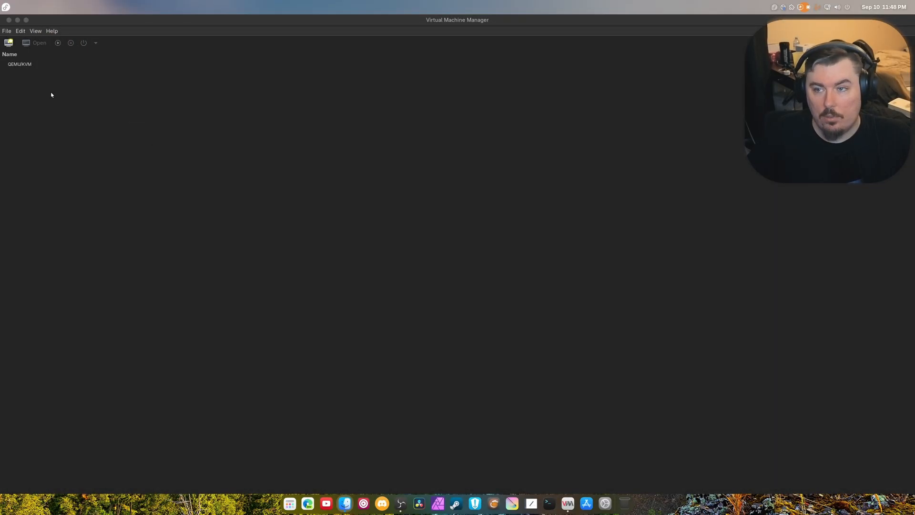
pyautogui.click(8, 42)
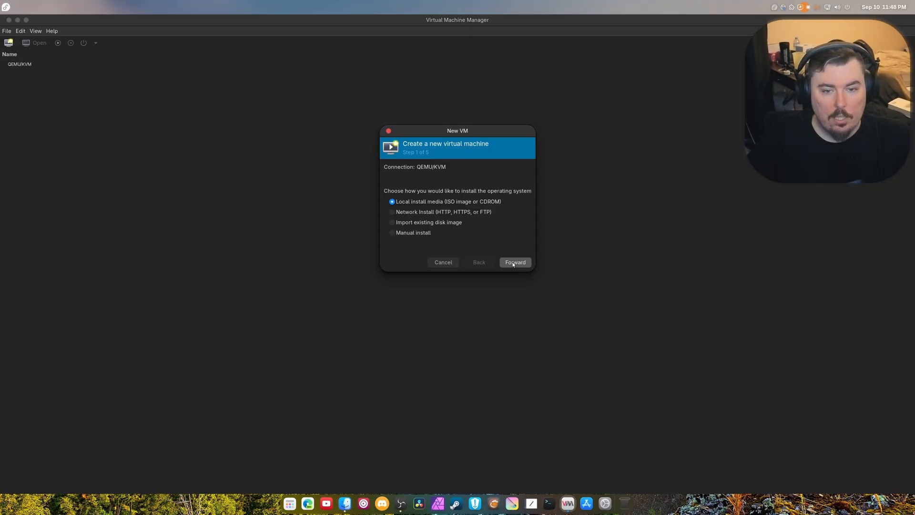
# Step: Continue the New VM wizard with Local install media to reach step 2
pyautogui.click(514, 262)
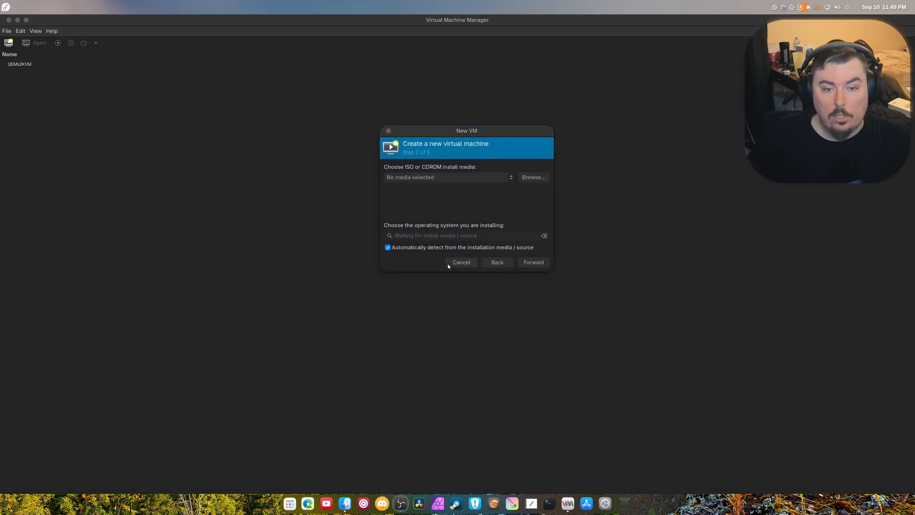
# Step: Add a storage pool pointing at the Downloads folder for install media
pyautogui.click(533, 176)
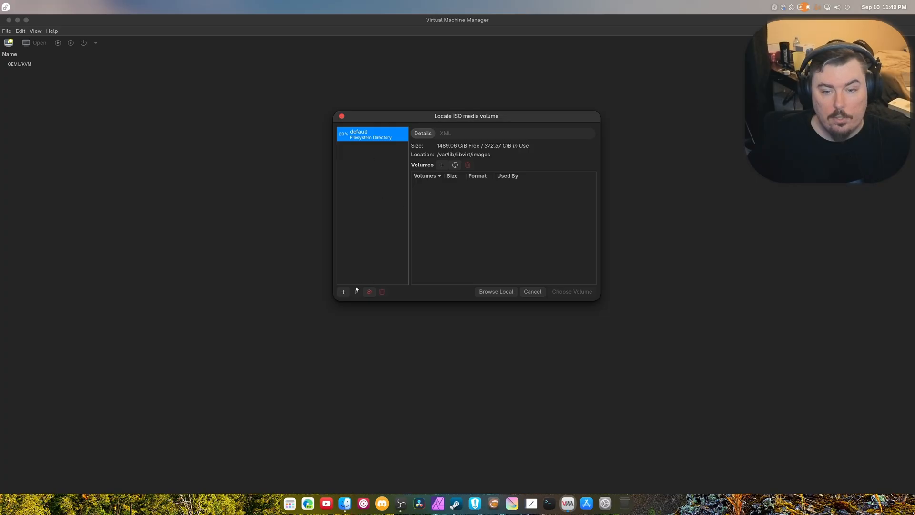
pyautogui.click(342, 291)
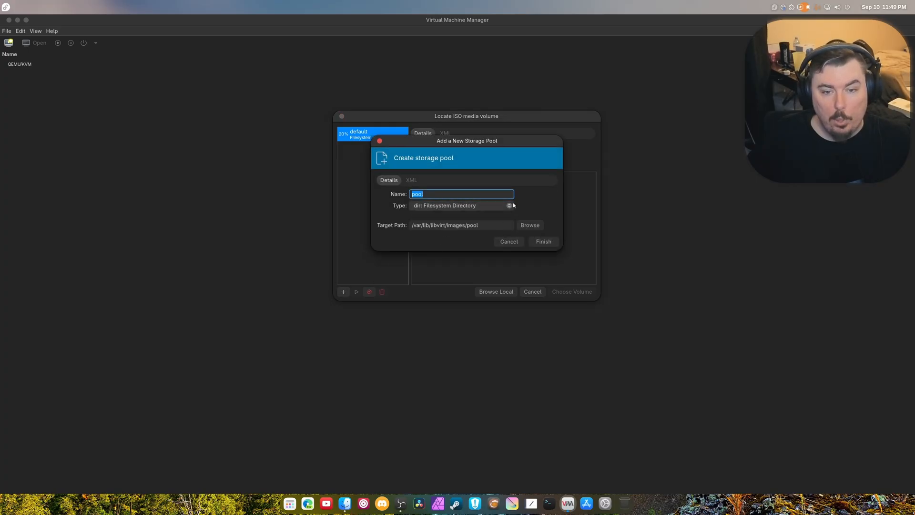
pyautogui.moveTo(434, 223)
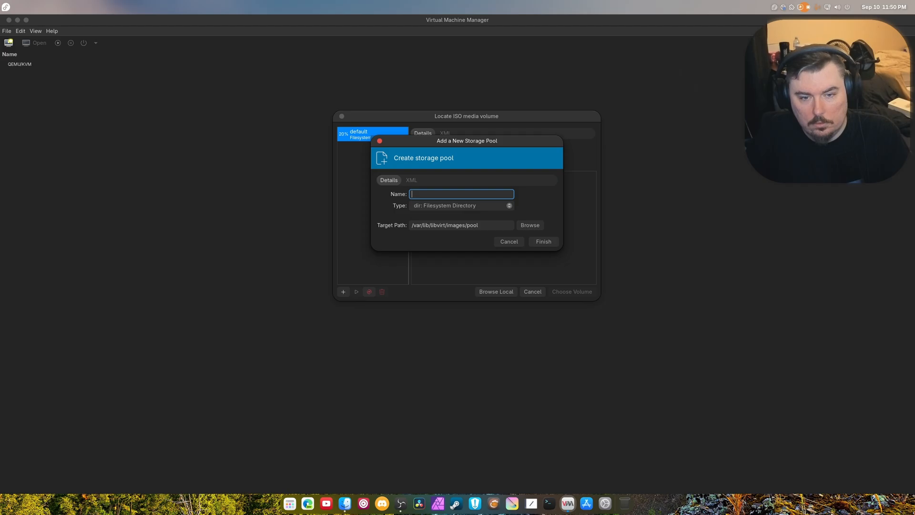
pyautogui.write('Downloa')
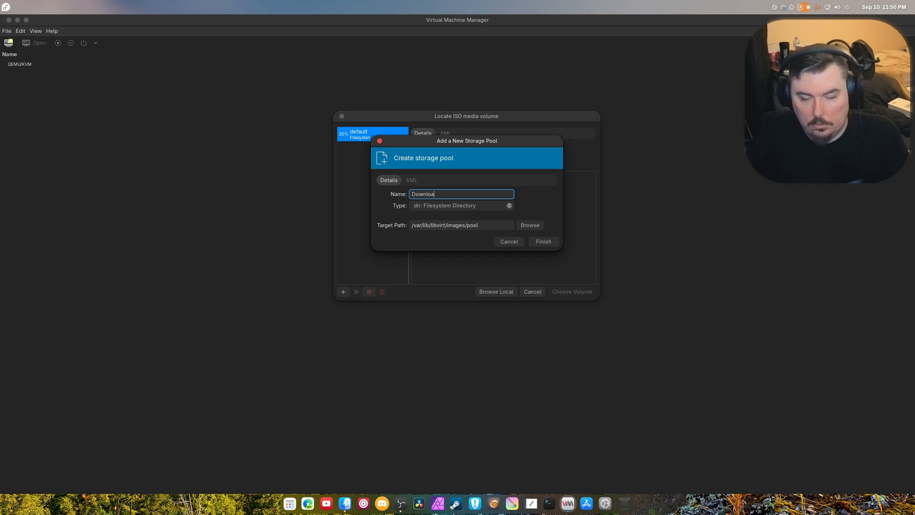
pyautogui.click(529, 224)
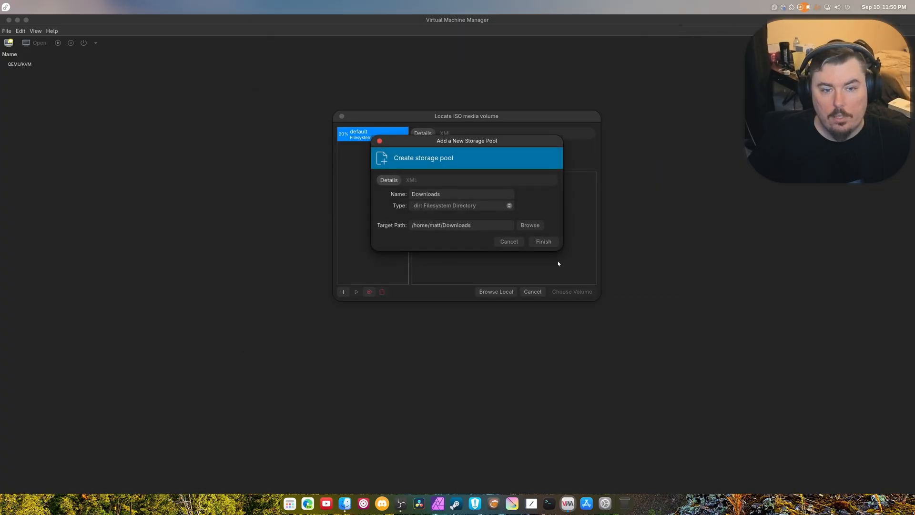
pyautogui.click(542, 241)
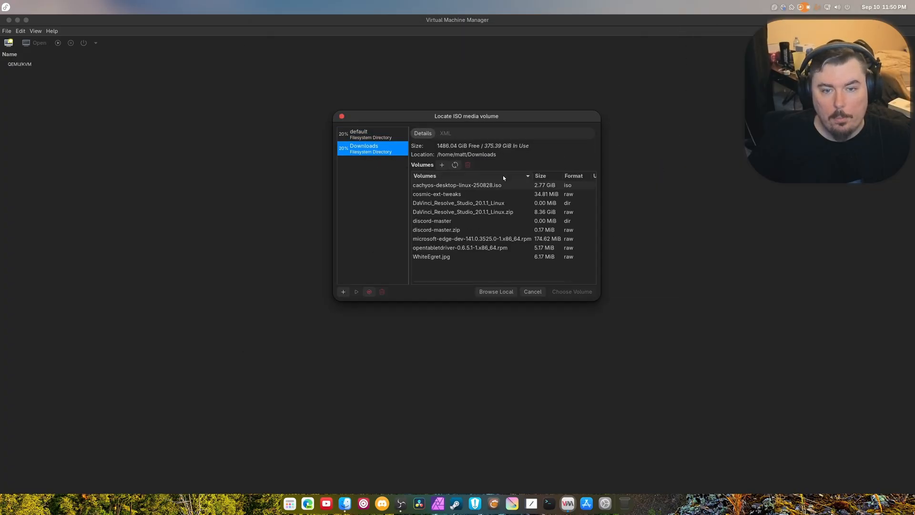
# Step: Choose cachyos-desktop-linux-250828.iso as the new VM's install media
pyautogui.click(457, 185)
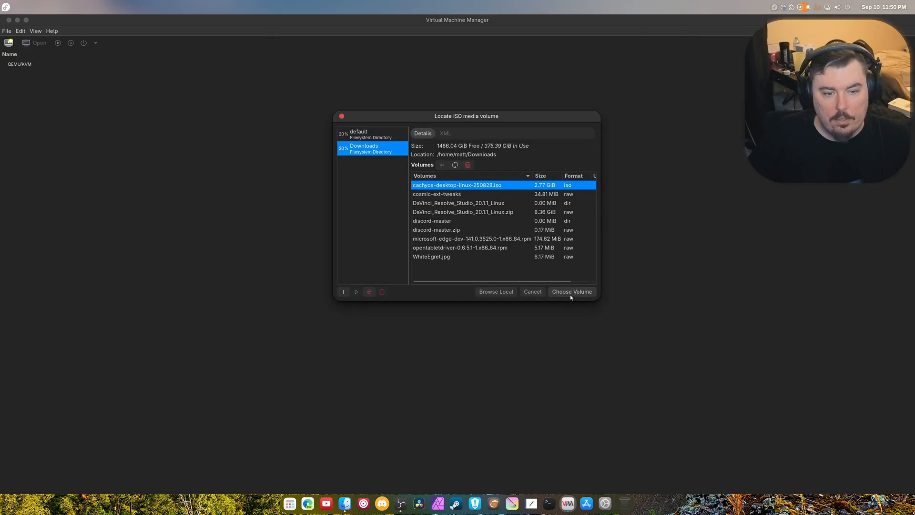
pyautogui.click(570, 291)
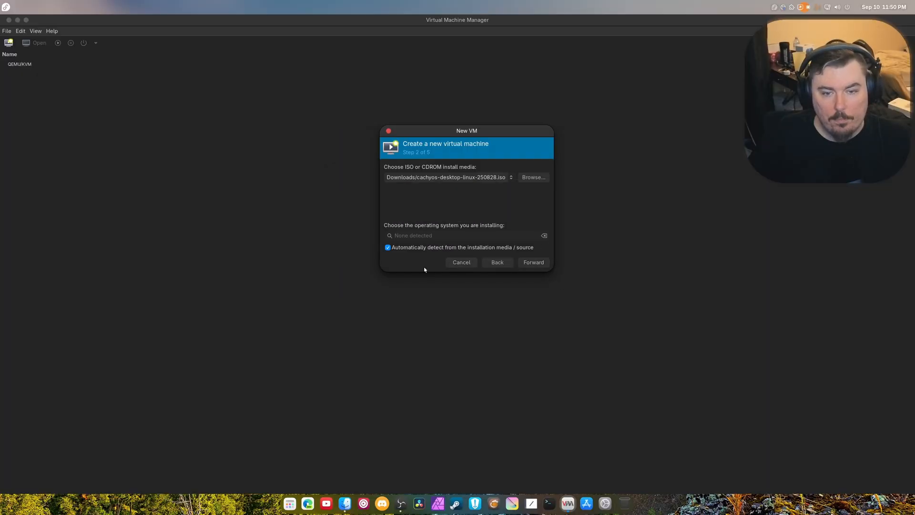
# Step: Choose Arch Linux as the VM's operating system and continue
pyautogui.write('artch')
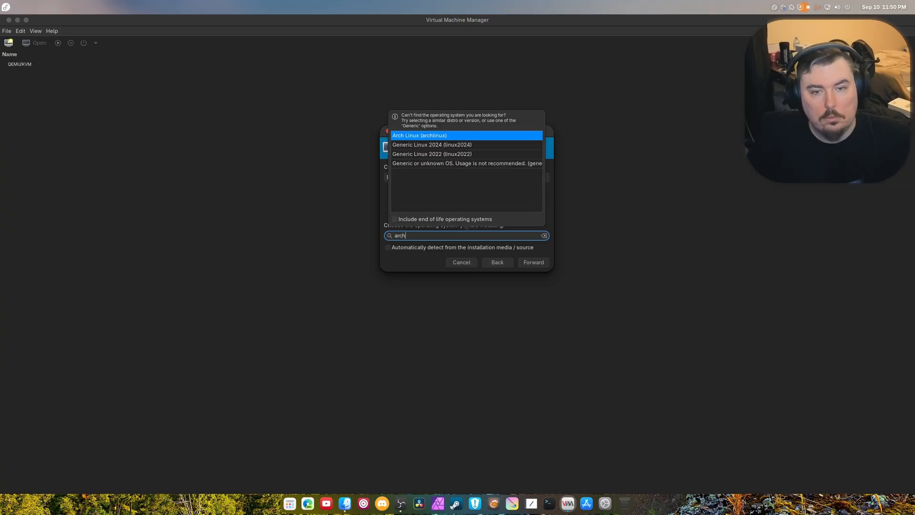
pyautogui.click(418, 135)
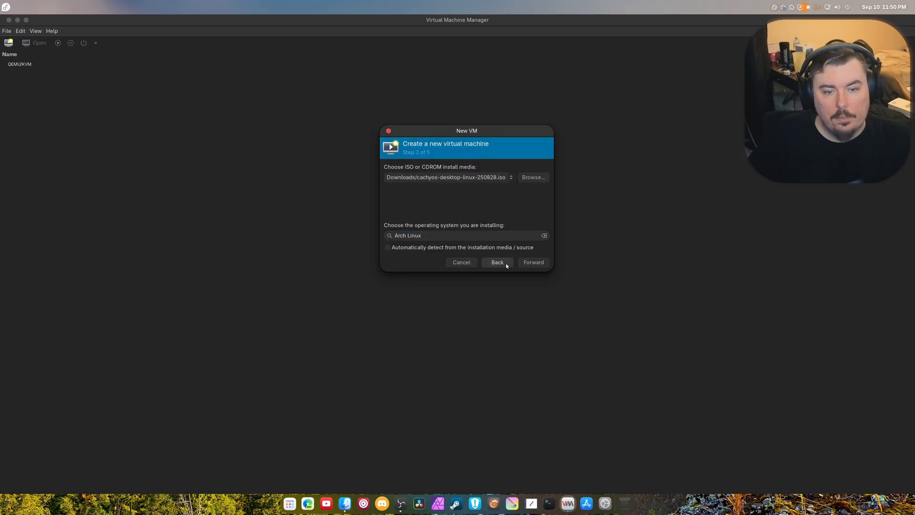
pyautogui.click(533, 262)
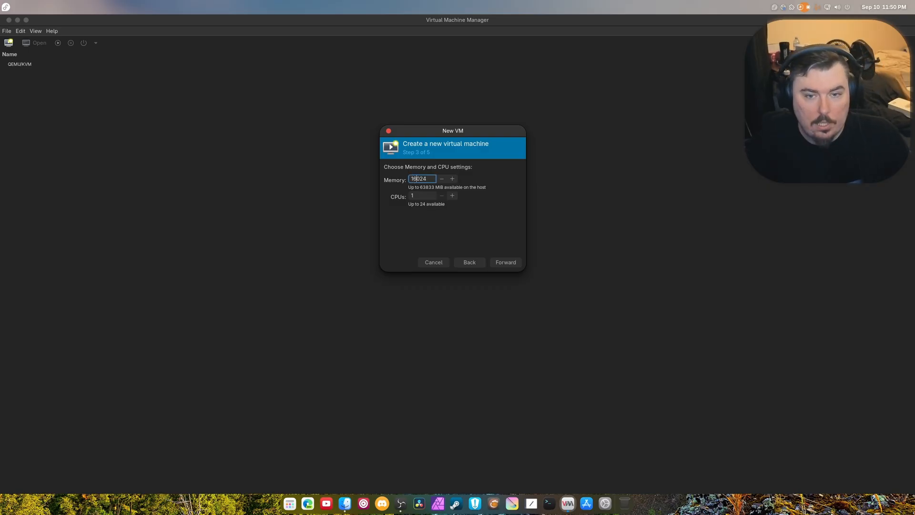
# Step: Set memory to 16994 MiB with 6 CPUs, skip storage, and finish with Customize configuration enabled
pyautogui.write('1694')
pyautogui.click(422, 195)
pyautogui.write('8')
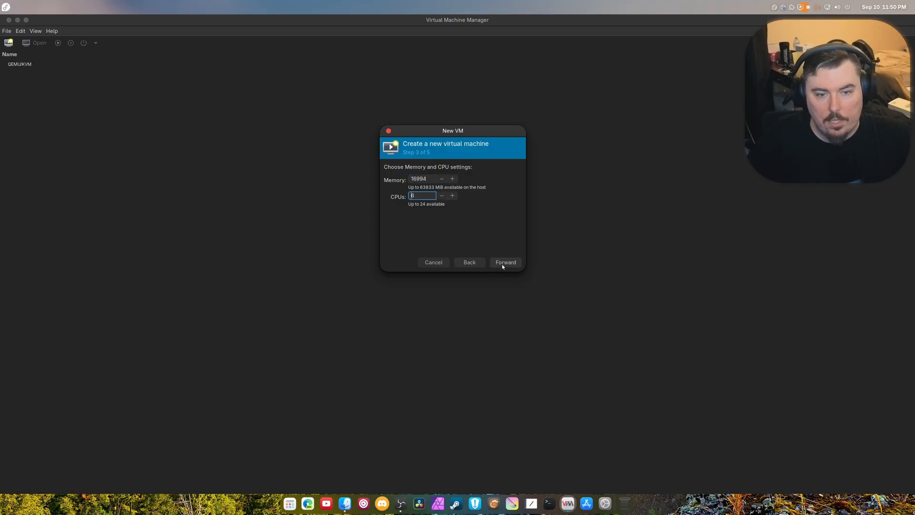
pyautogui.click(504, 262)
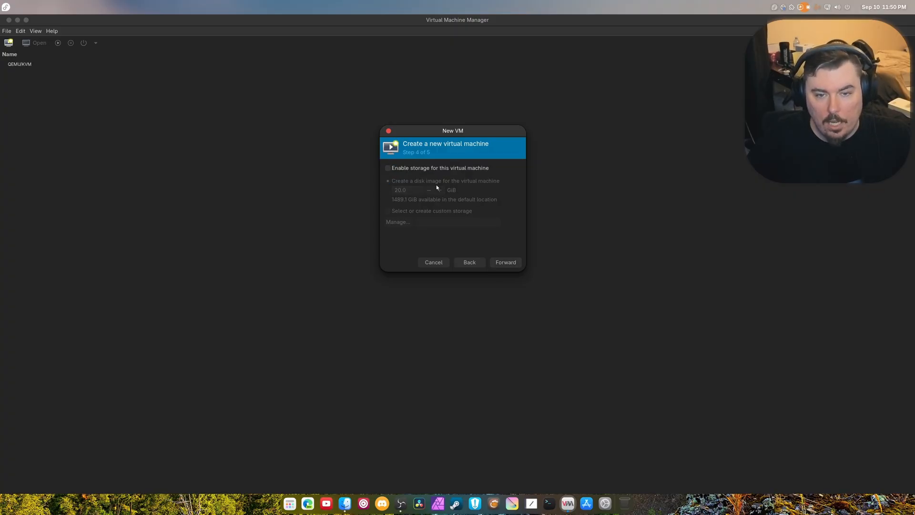
pyautogui.click(505, 262)
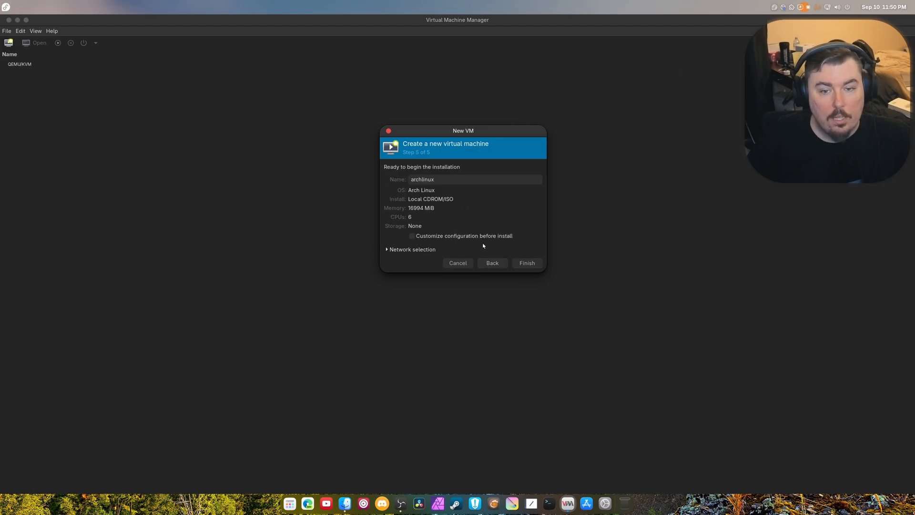
pyautogui.click(526, 262)
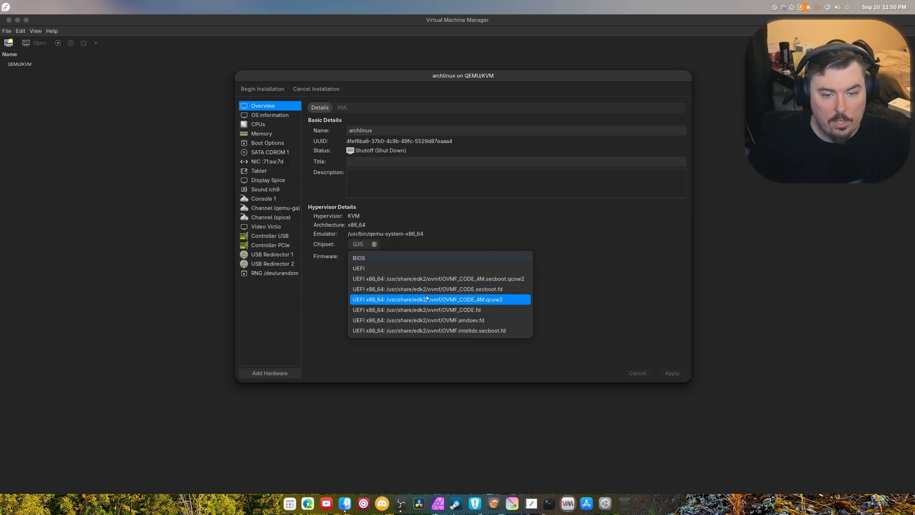
# Step: Use UEFI OVMF_CODE.fd firmware and enable Spice OpenGL rendering on the AMD Radeon GPU
pyautogui.click(416, 309)
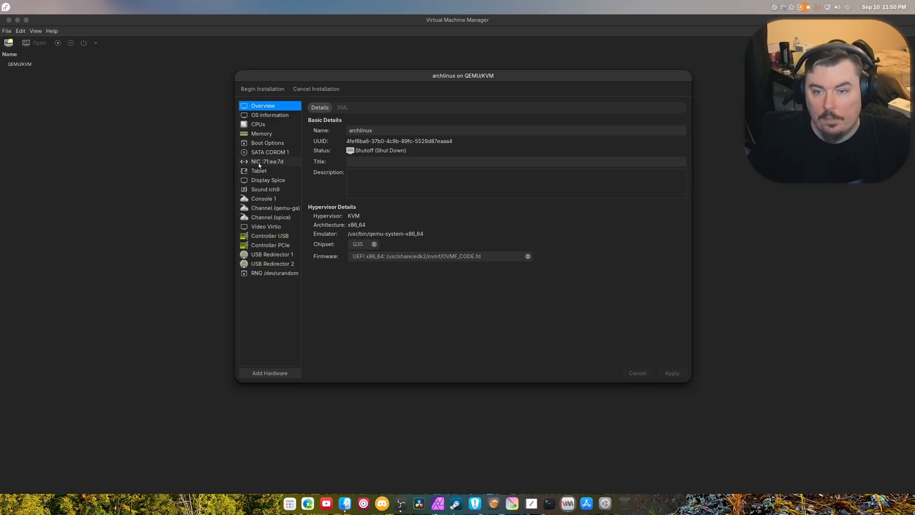
pyautogui.moveTo(268, 180)
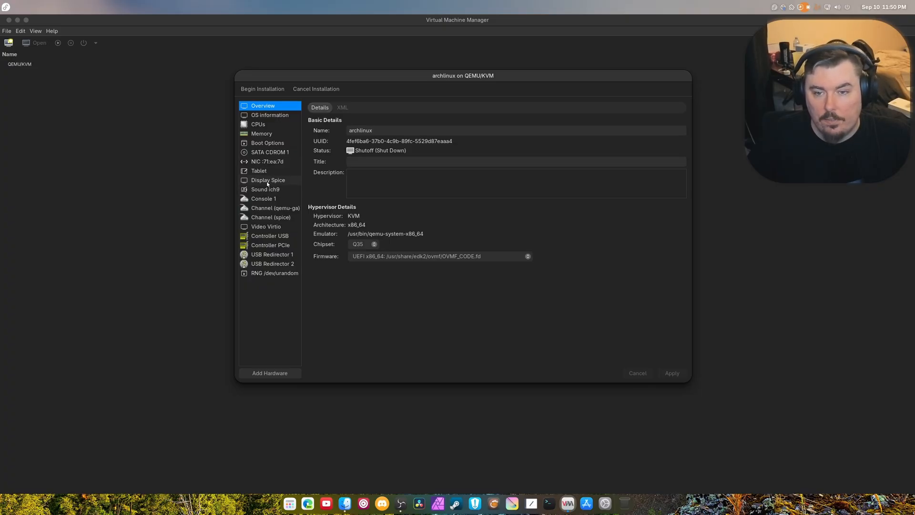
pyautogui.click(268, 179)
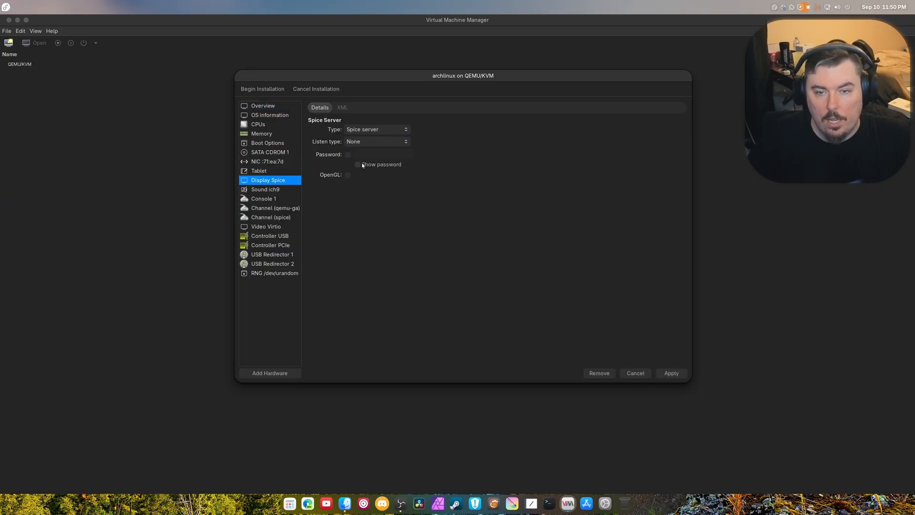
pyautogui.click(348, 174)
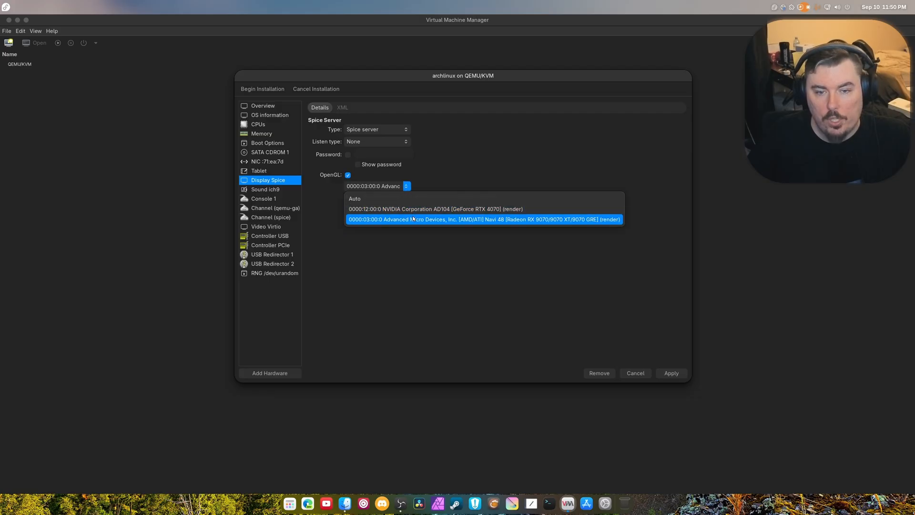
pyautogui.click(265, 226)
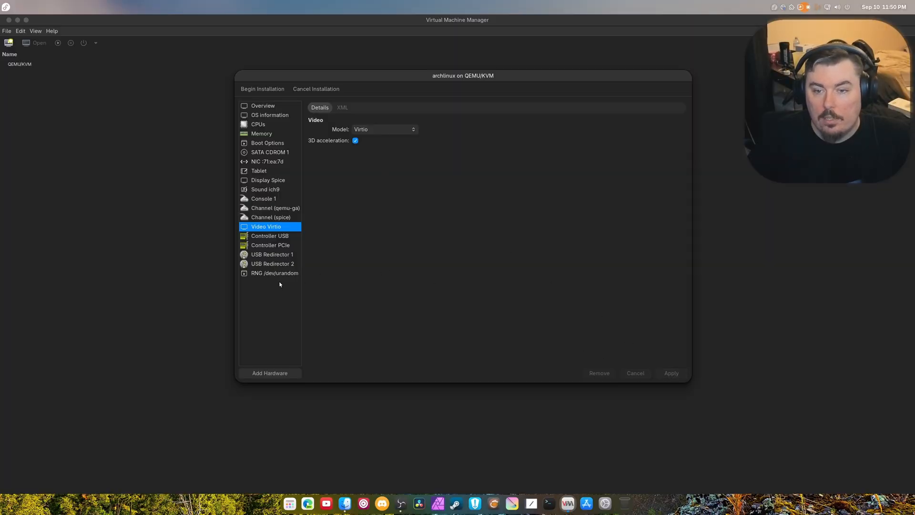
pyautogui.click(270, 373)
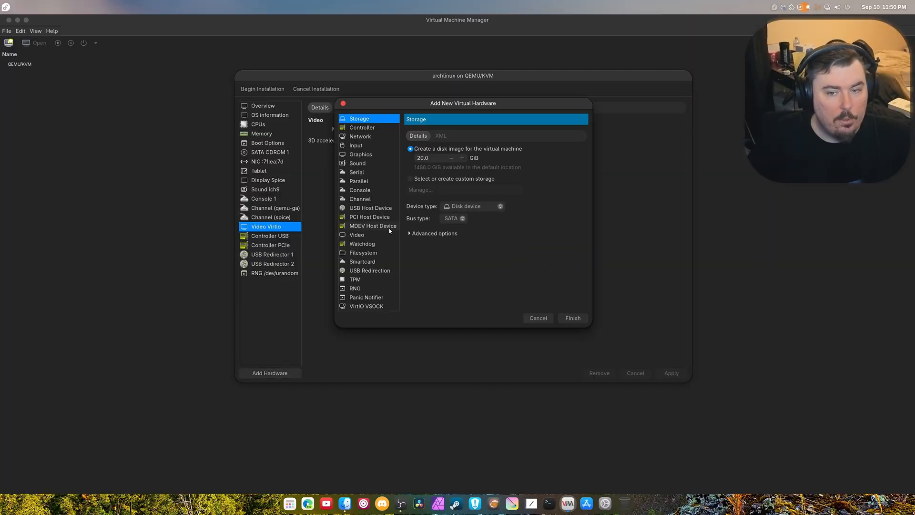
# Step: Attach the Phison E18 NVMe controller at 0000:7B:00.0 as a PCI host device
pyautogui.click(370, 217)
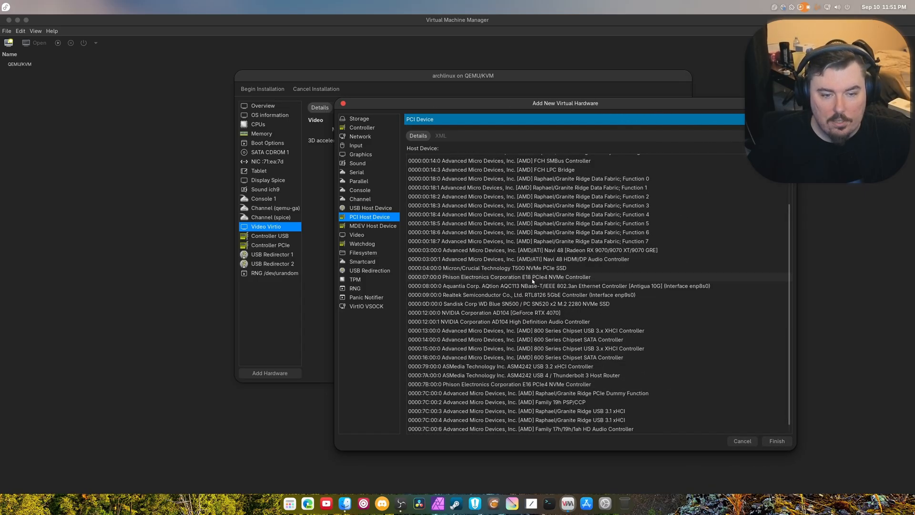
pyautogui.click(499, 277)
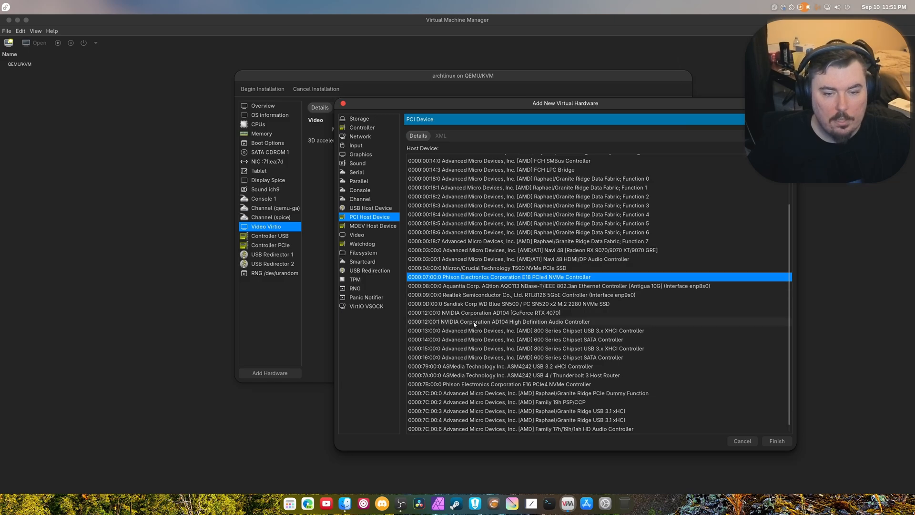
pyautogui.moveTo(525, 284)
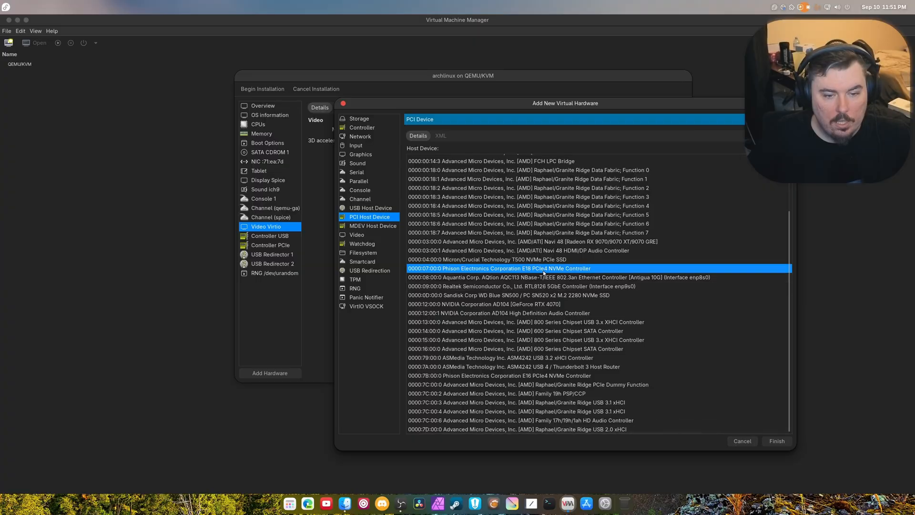
pyautogui.moveTo(565, 329)
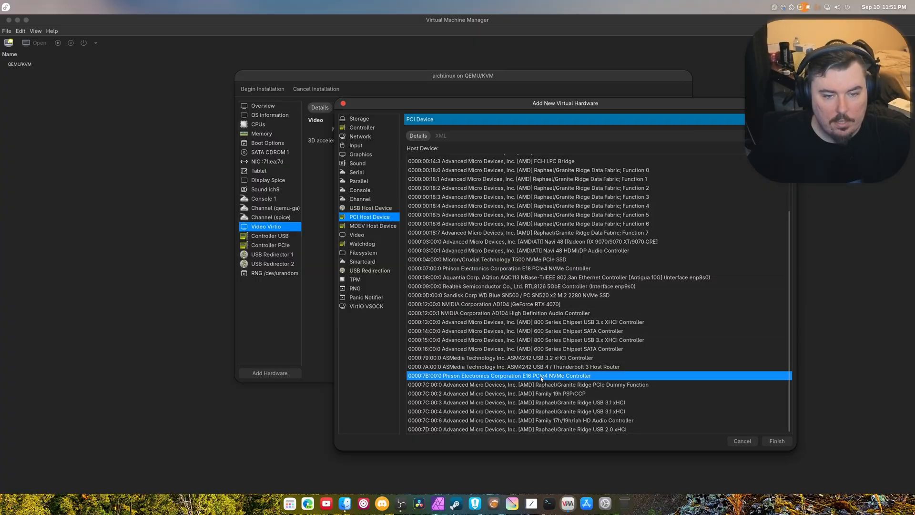
pyautogui.moveTo(546, 317)
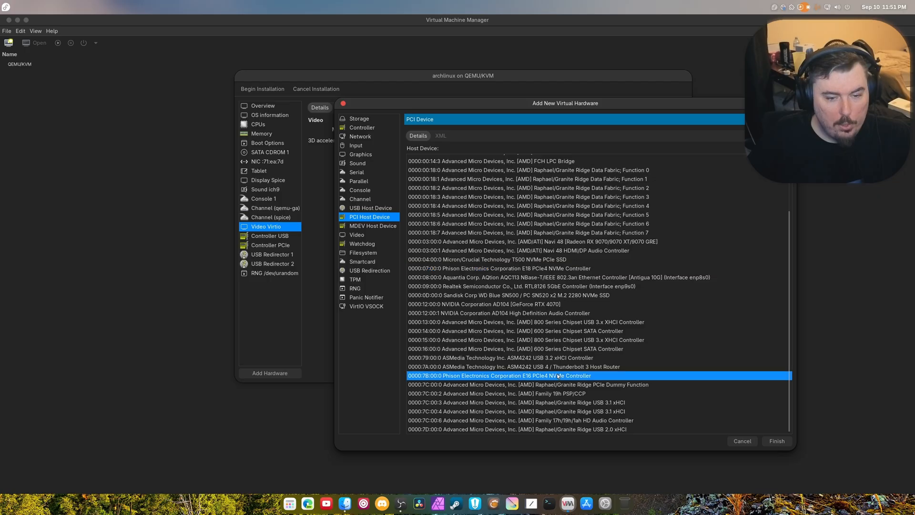
pyautogui.moveTo(540, 294)
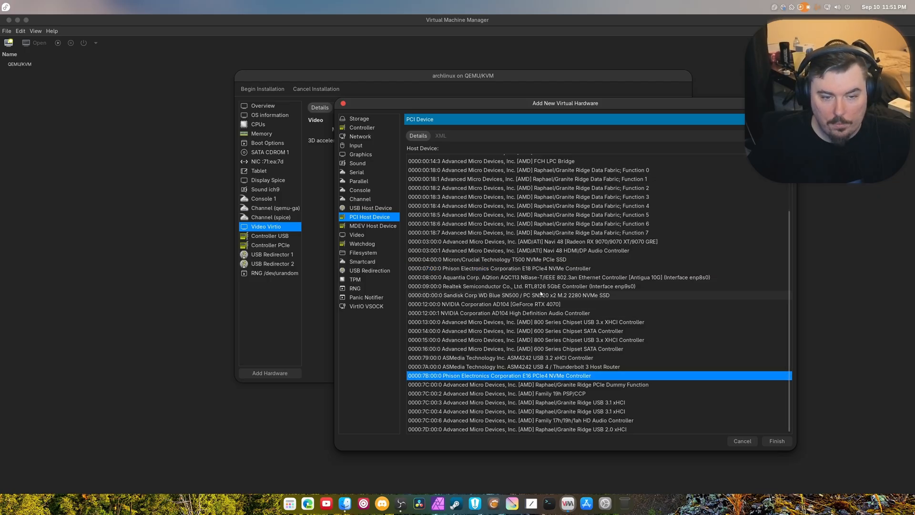
pyautogui.click(525, 268)
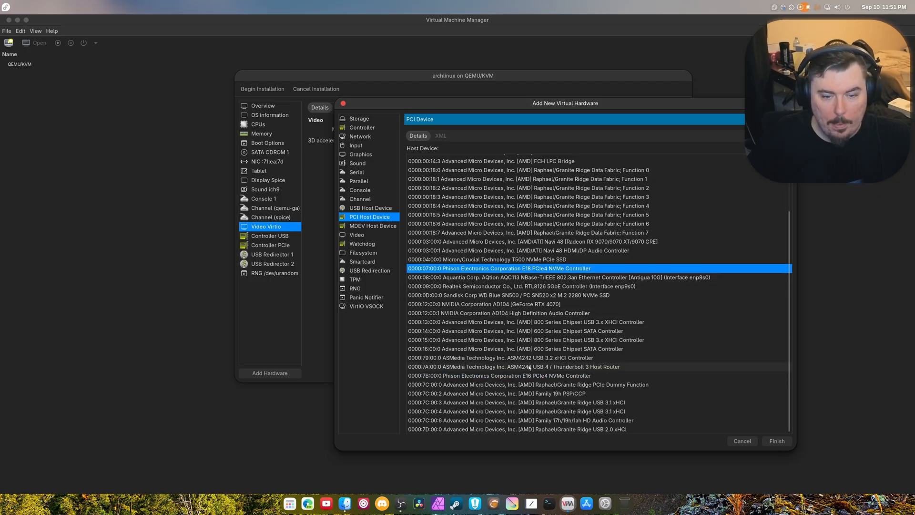
pyautogui.click(525, 375)
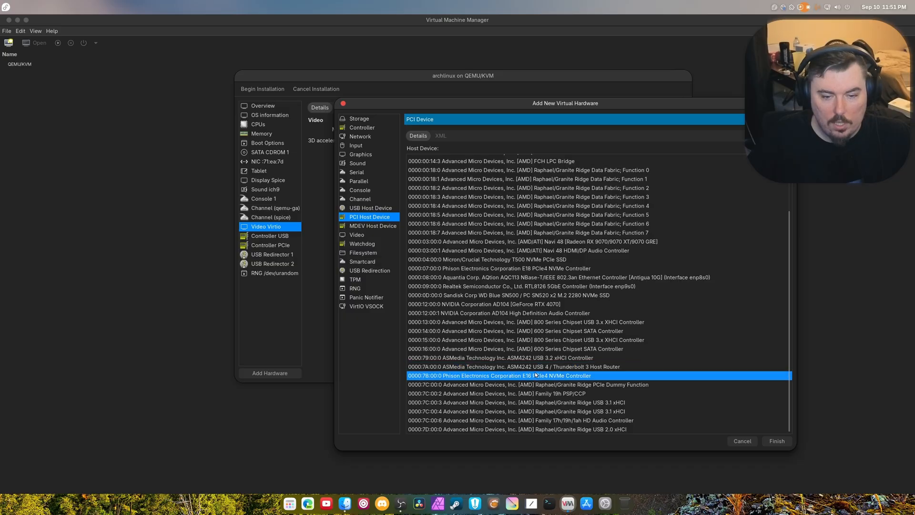
pyautogui.moveTo(513, 267)
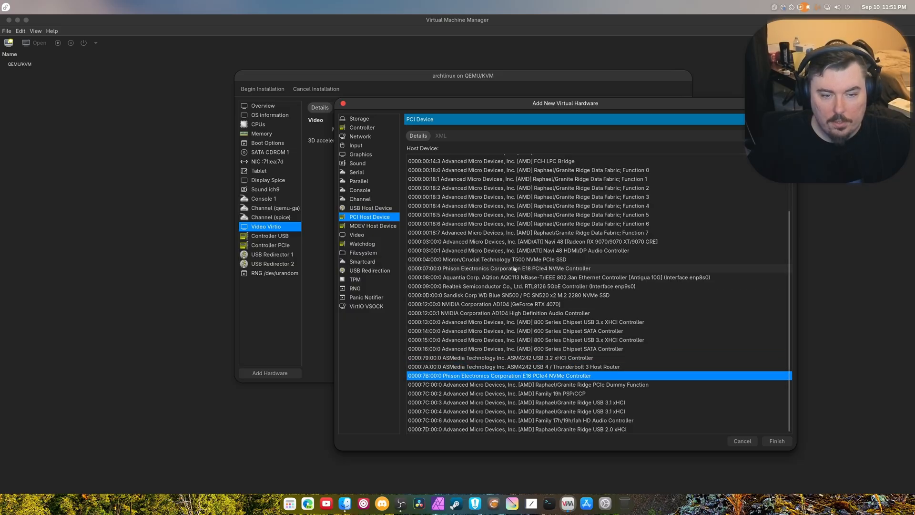
pyautogui.moveTo(601, 338)
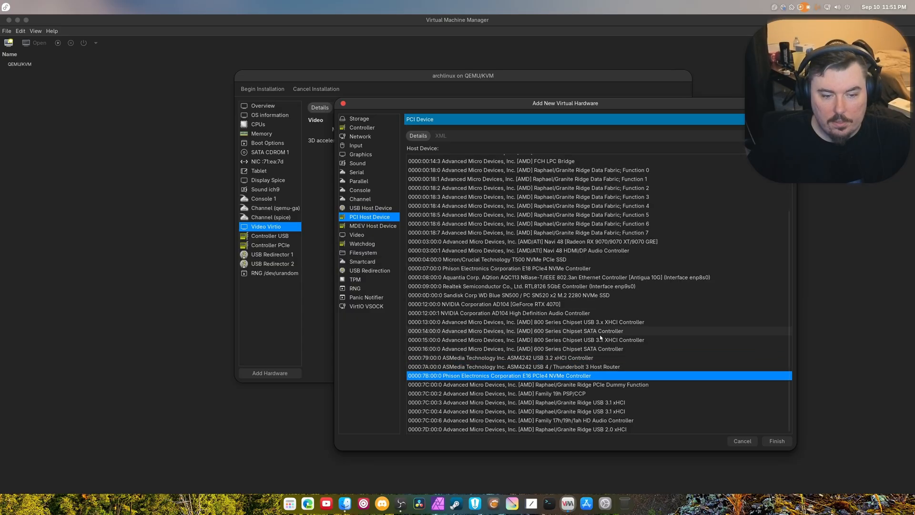
pyautogui.click(775, 440)
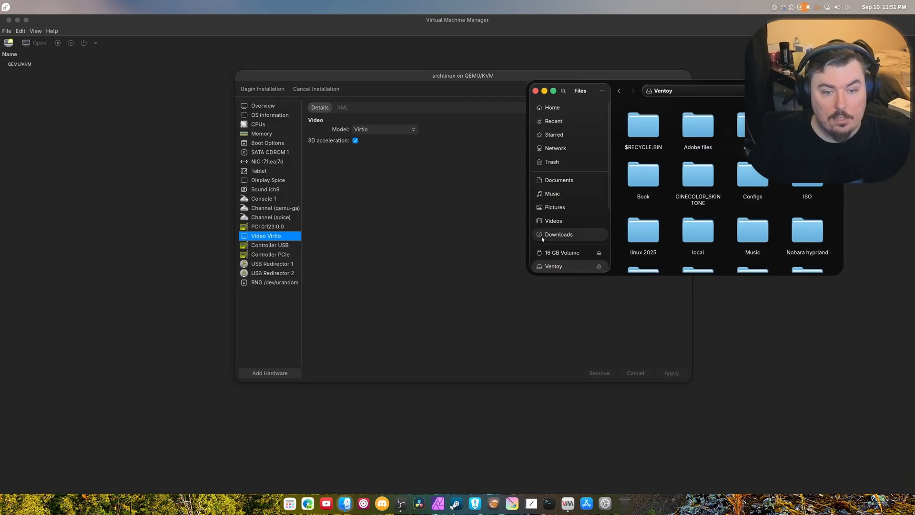
# Step: Scroll the Files sidebar to reveal more volumes beyond the Ventoy drive
pyautogui.scroll(-3)
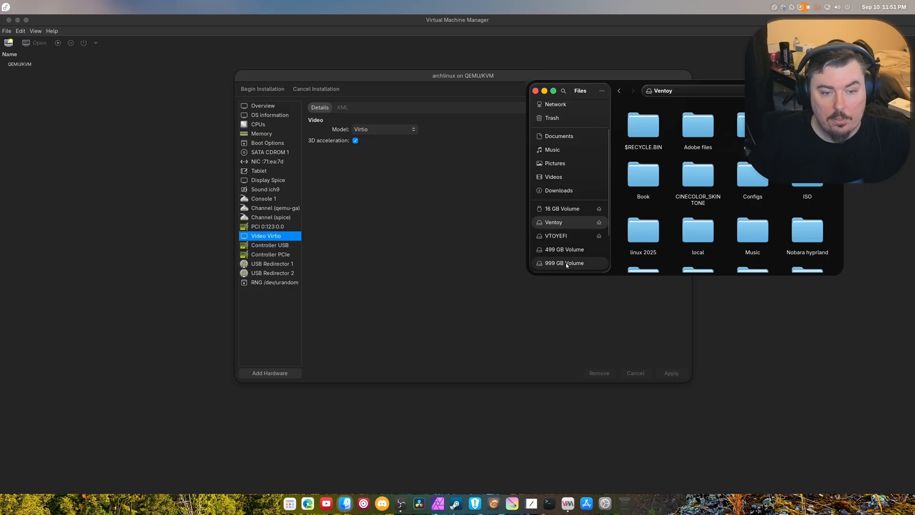
pyautogui.scroll(-3)
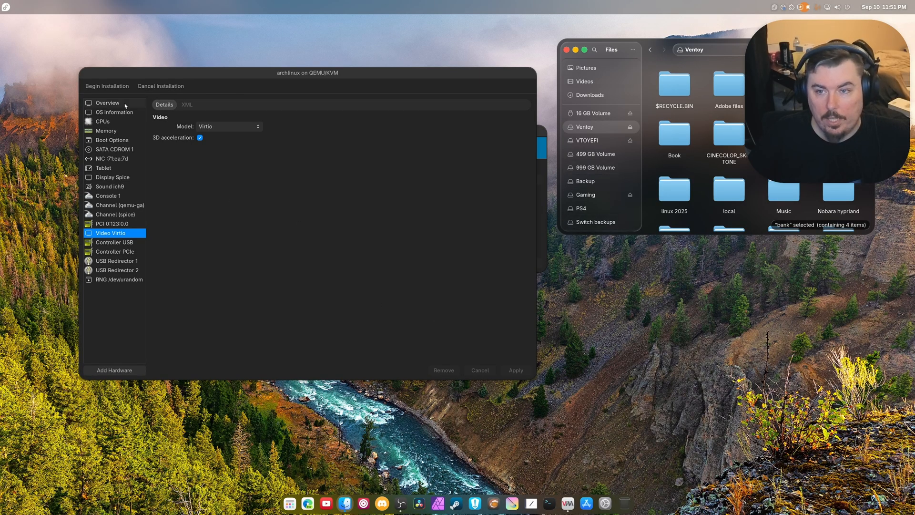
# Step: Force the archlinux VM off and show its virtual hardware details
pyautogui.click(106, 86)
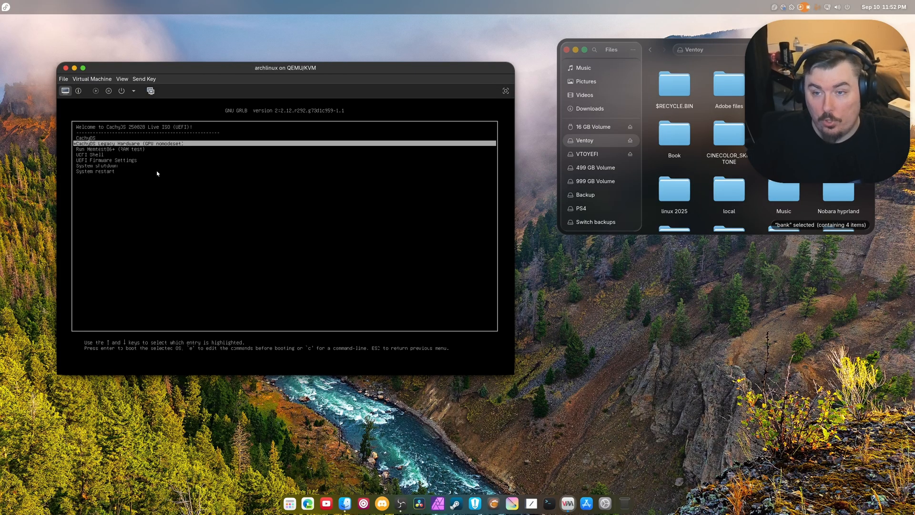
pyautogui.click(133, 91)
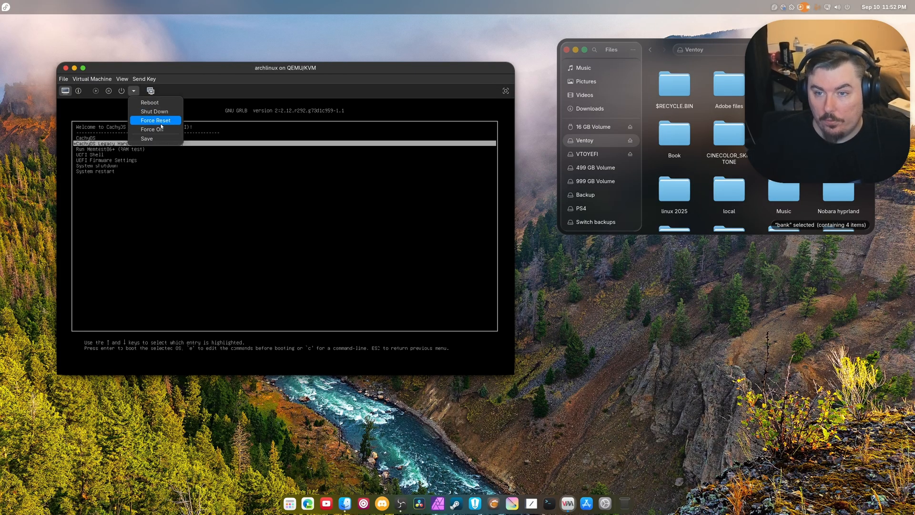
pyautogui.click(151, 129)
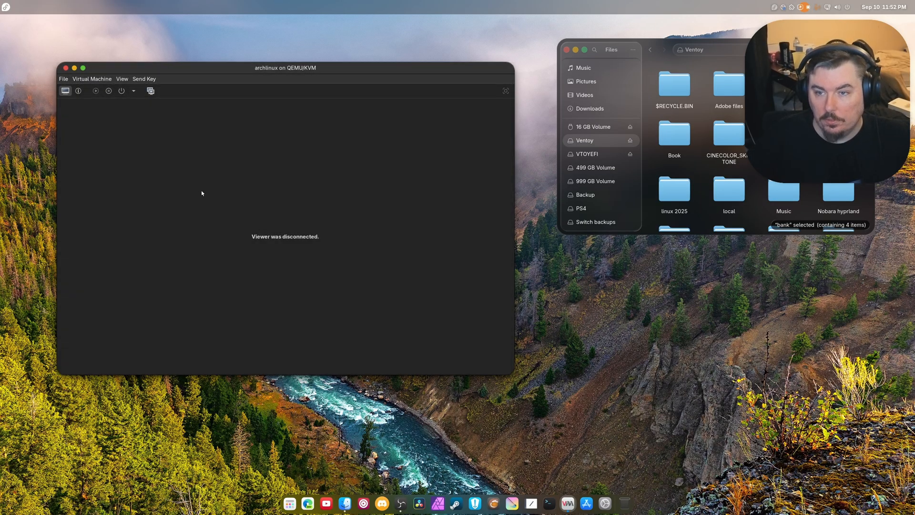
pyautogui.click(78, 91)
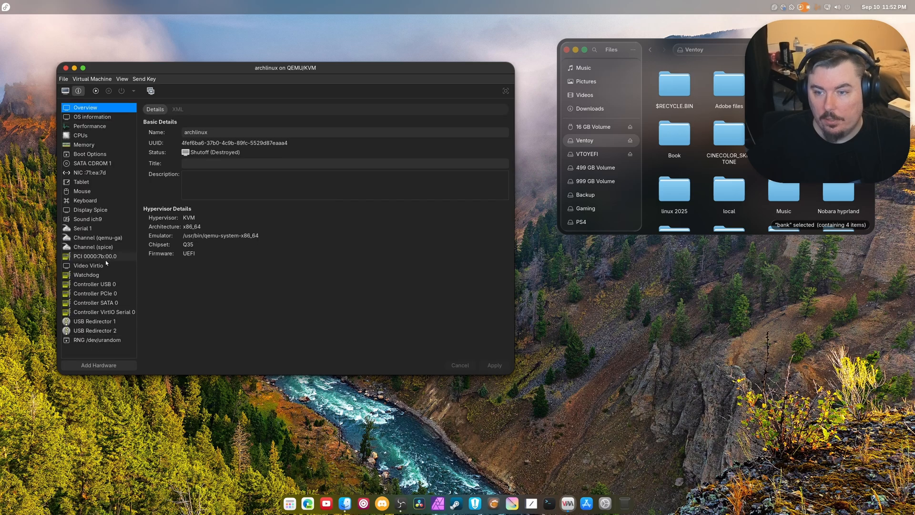
# Step: Remove PCI device 0000:7b:00.0 and attach the Phison NVMe controller at 07:00.0 instead
pyautogui.click(88, 265)
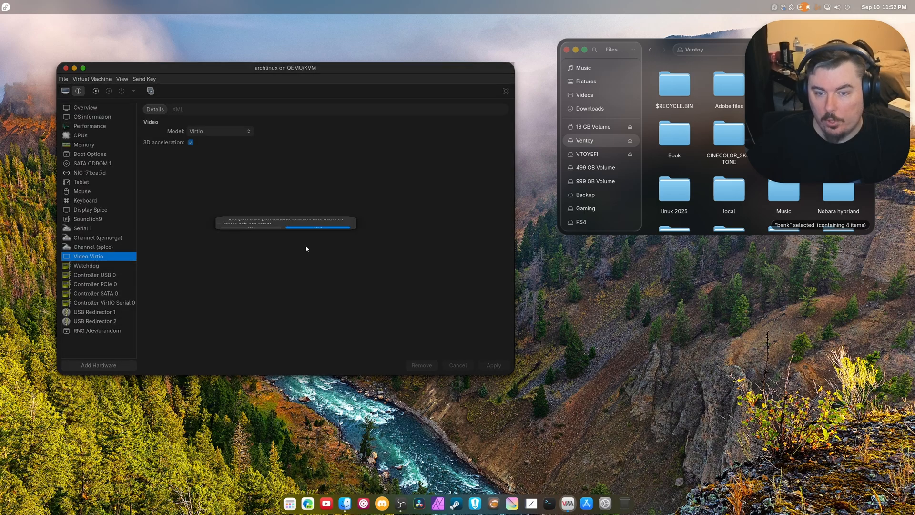
pyautogui.click(99, 364)
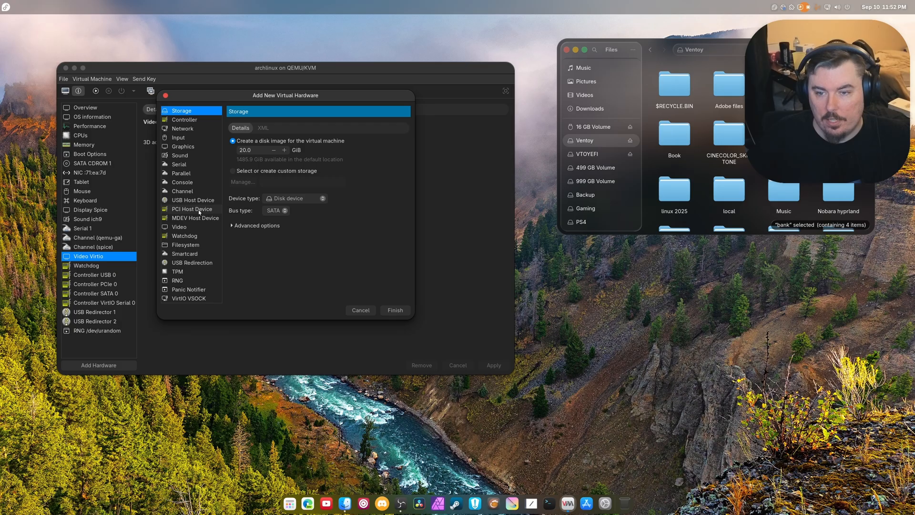
pyautogui.click(192, 209)
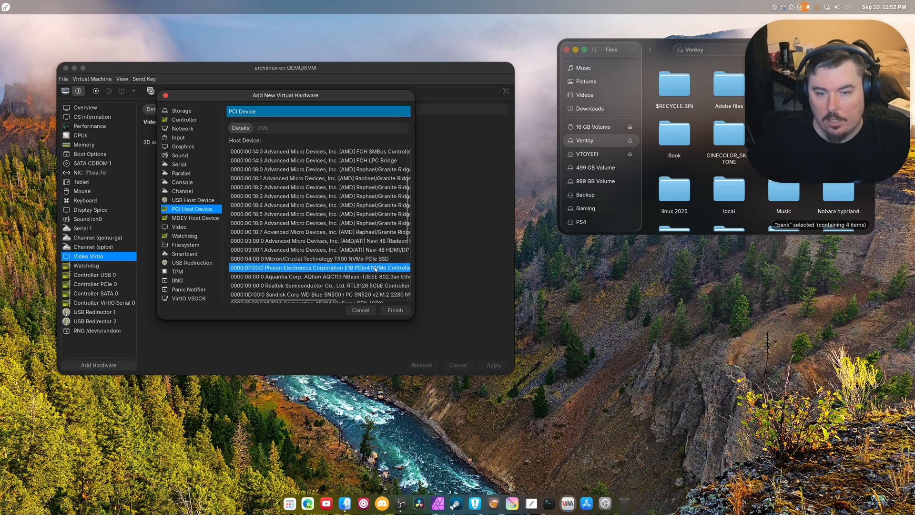
pyautogui.click(395, 309)
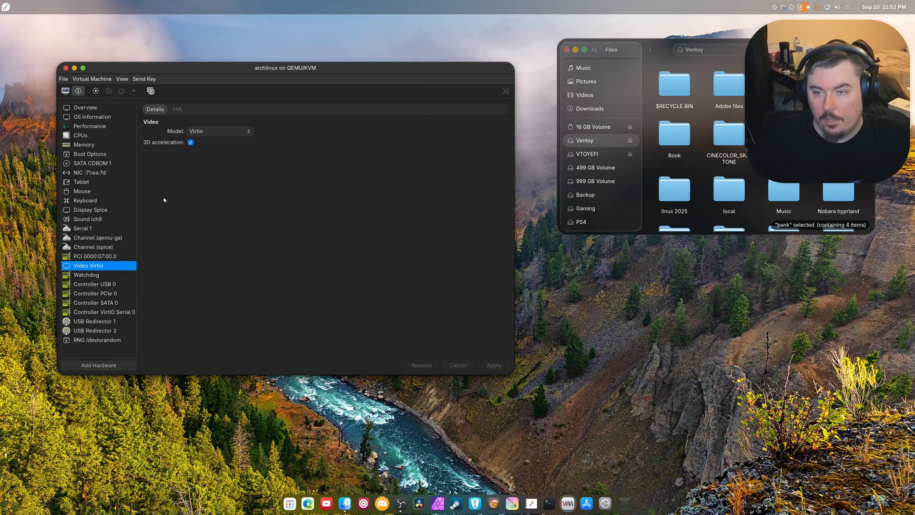
# Step: Return to the console view and start the virtual machine
pyautogui.click(92, 163)
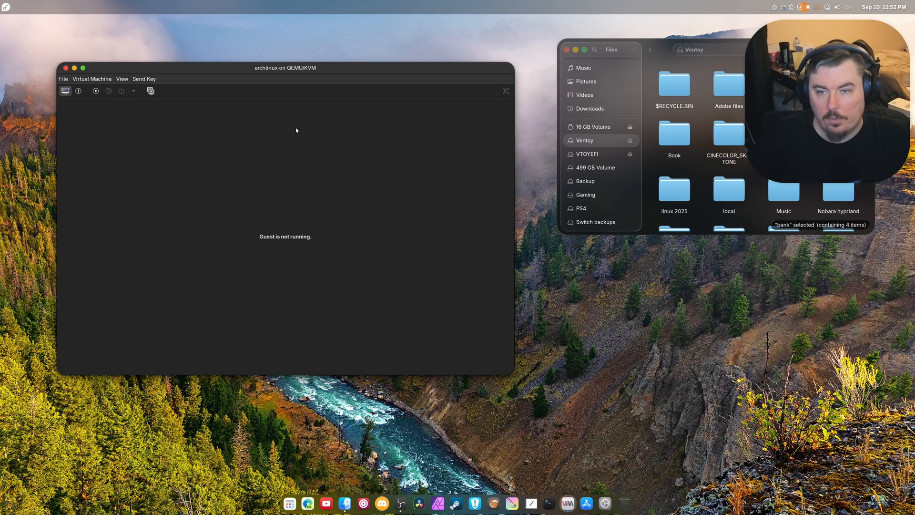
pyautogui.click(95, 91)
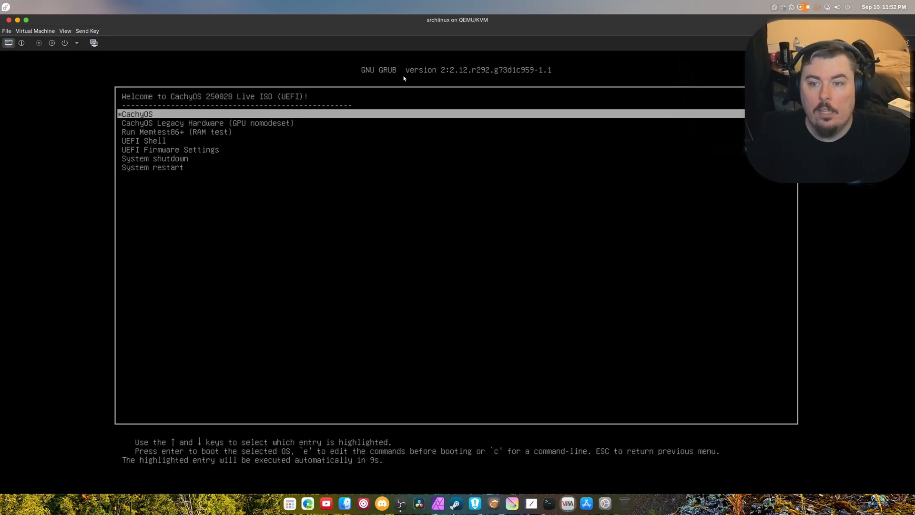
# Step: Change the guest display scaling via View > Scale Display
pyautogui.click(64, 31)
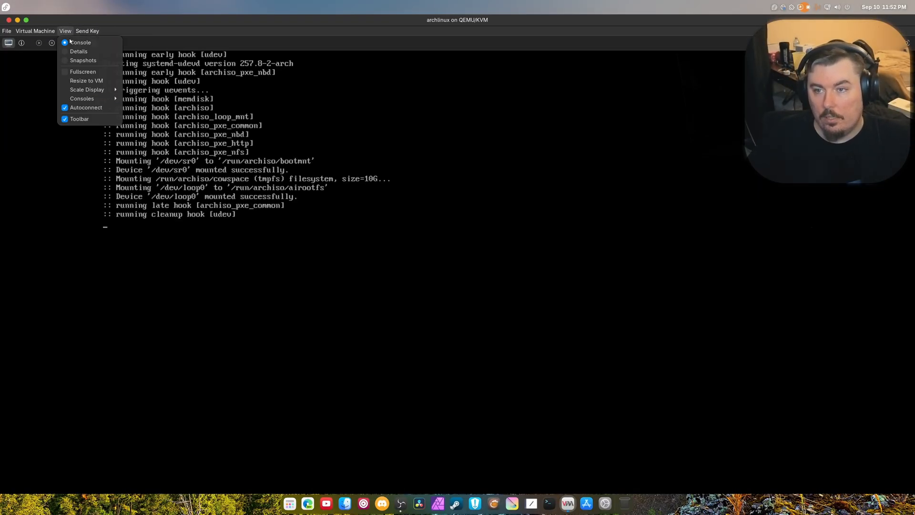
pyautogui.click(87, 89)
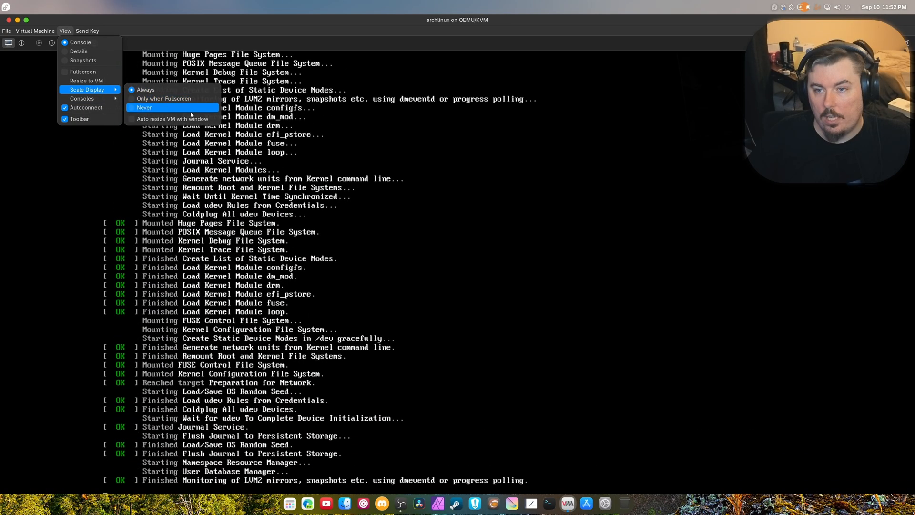
pyautogui.click(144, 107)
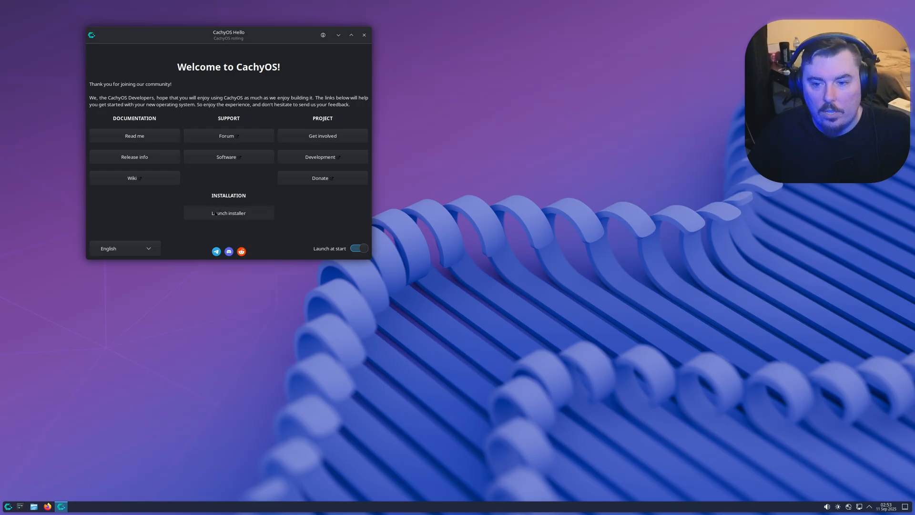
# Step: Close the CachyOS Hello window and launch a Konsole terminal
pyautogui.click(363, 35)
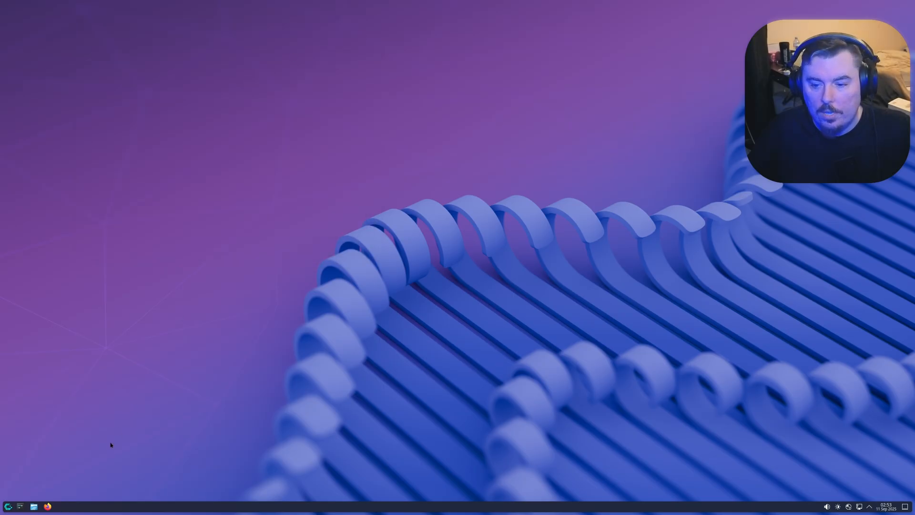
pyautogui.click(8, 505)
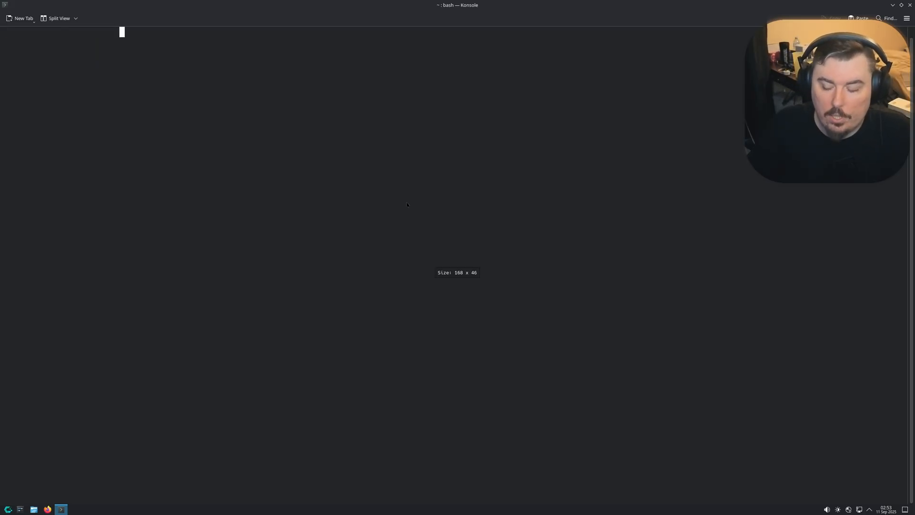
# Step: Run sudo cachy-chroot after correcting the mistyped cachyos-chroot command
pyautogui.write('cachyos')
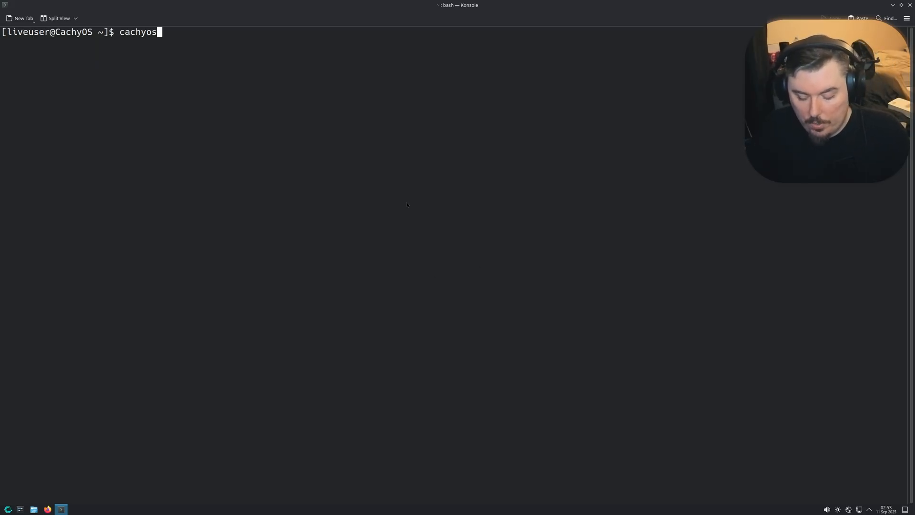
pyautogui.write('-chro')
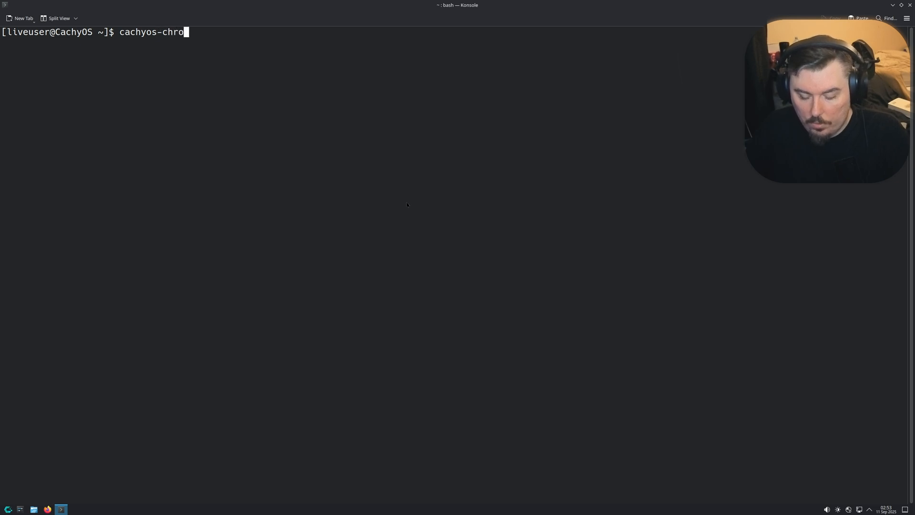
pyautogui.press('Return')
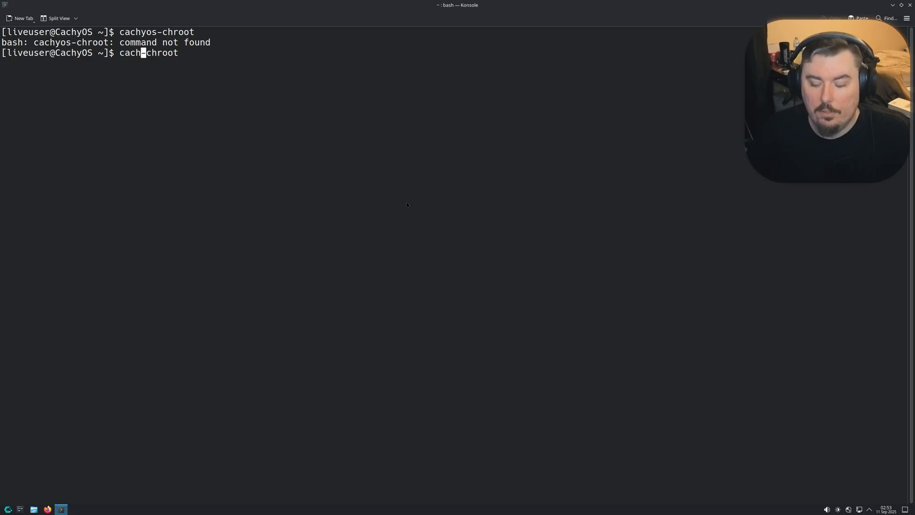
pyautogui.press('Return')
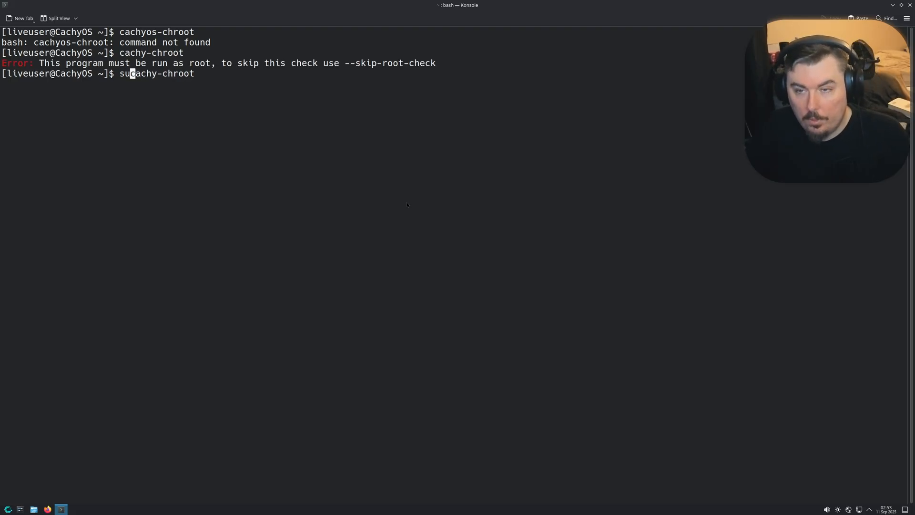
pyautogui.press('Return')
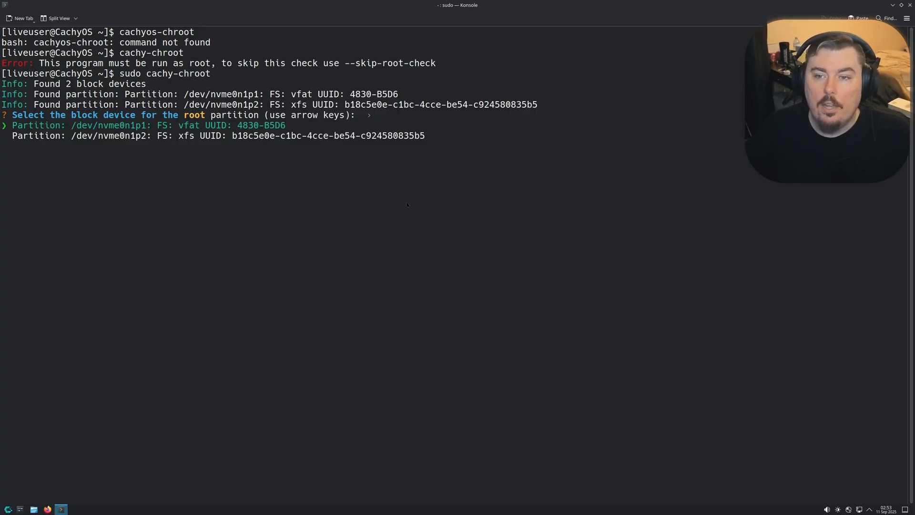
# Step: Select /dev/nvme0n1p2 as root, mount nvme0n1p1 at /boot, and enter the chroot
pyautogui.press('Down')
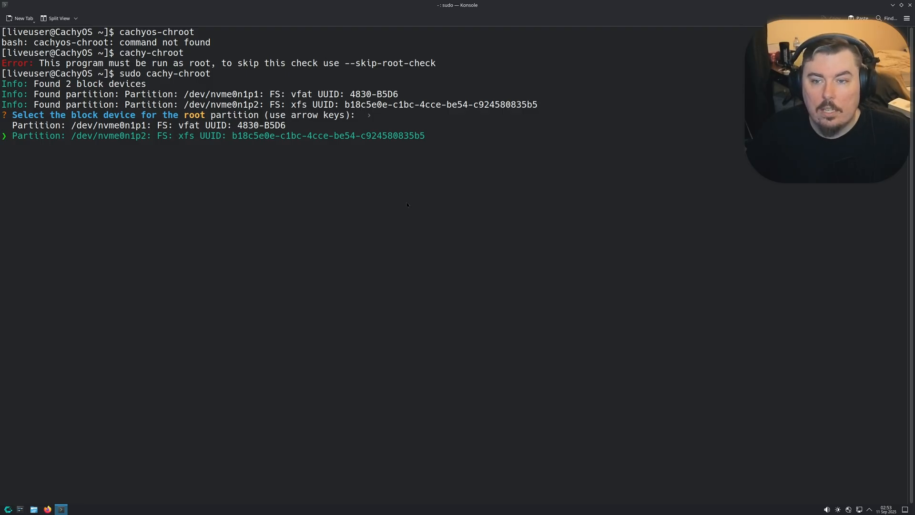
pyautogui.press('Return')
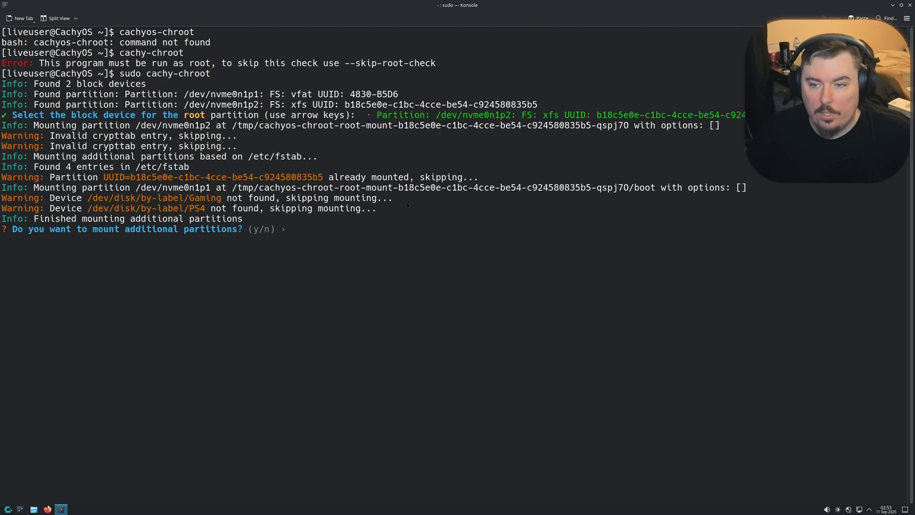
pyautogui.write('yes')
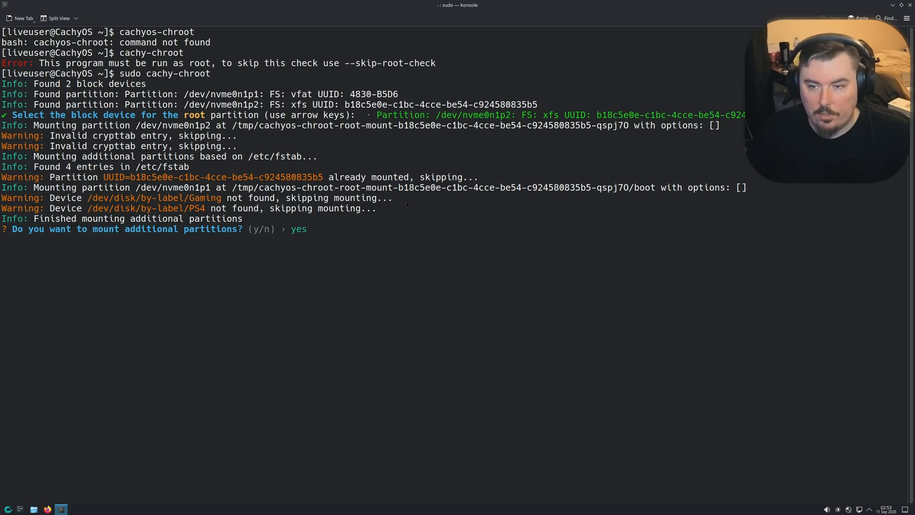
pyautogui.press('Return')
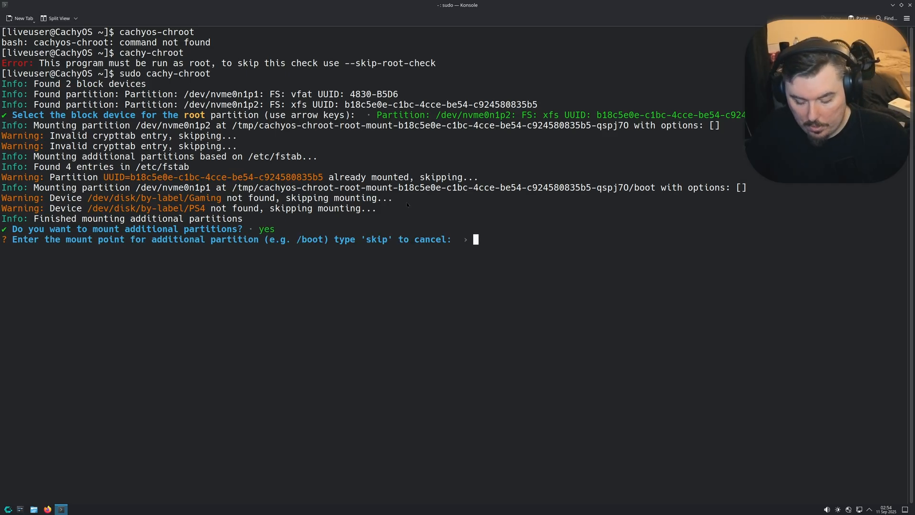
pyautogui.write('/boot')
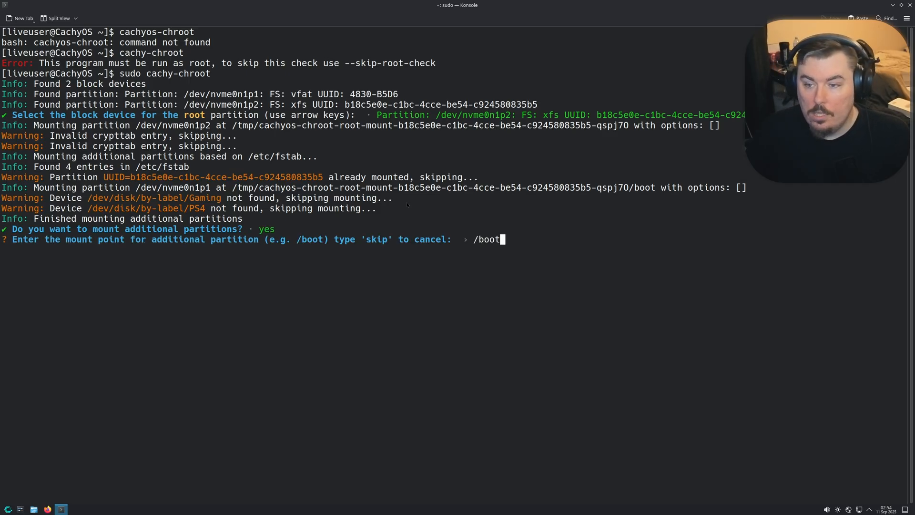
pyautogui.press('Return')
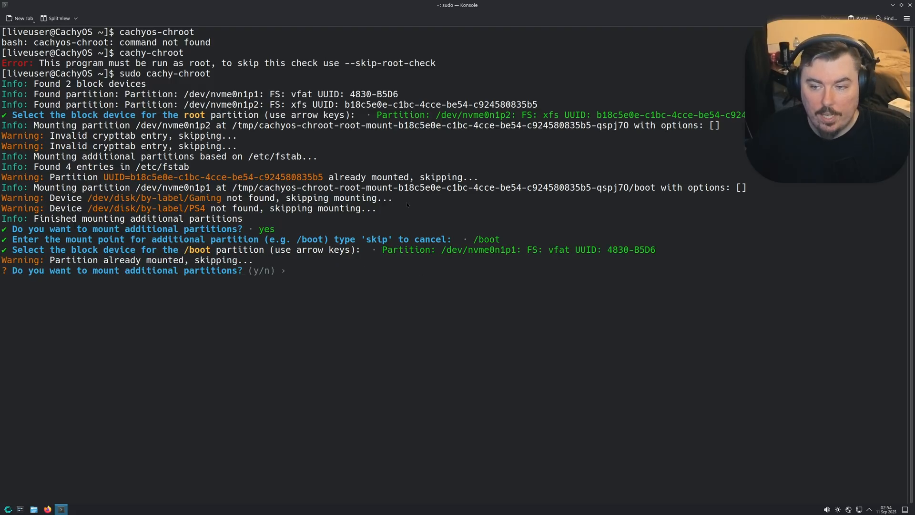
pyautogui.write('no')
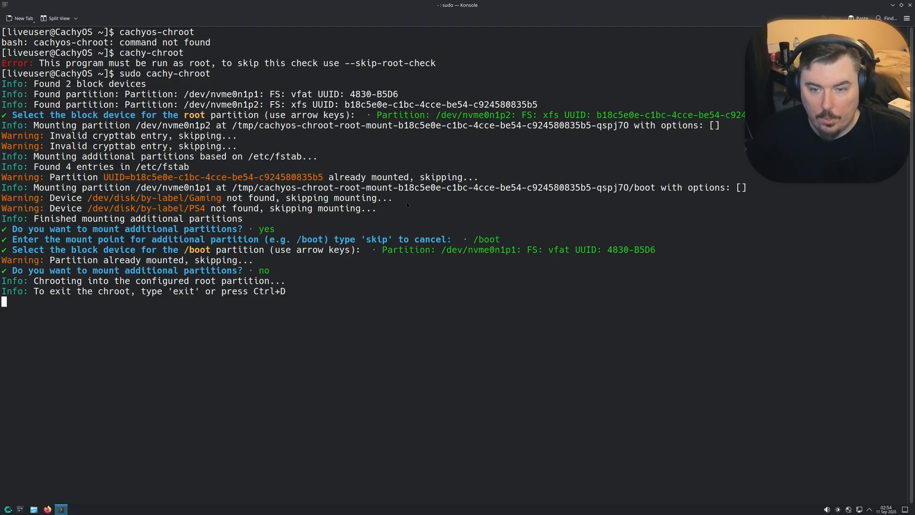
pyautogui.press('Return')
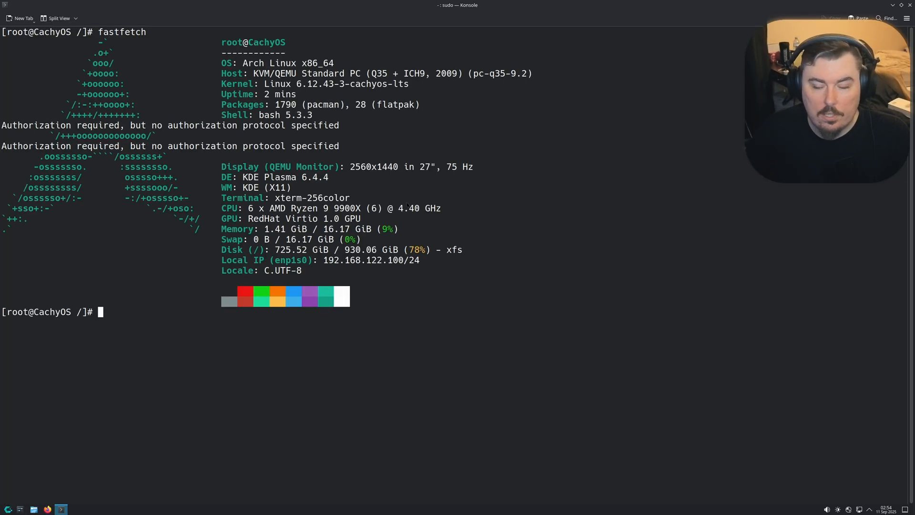
# Step: Run sudo limine-scan, list the root directory, and change into /boot
pyautogui.write('sud')
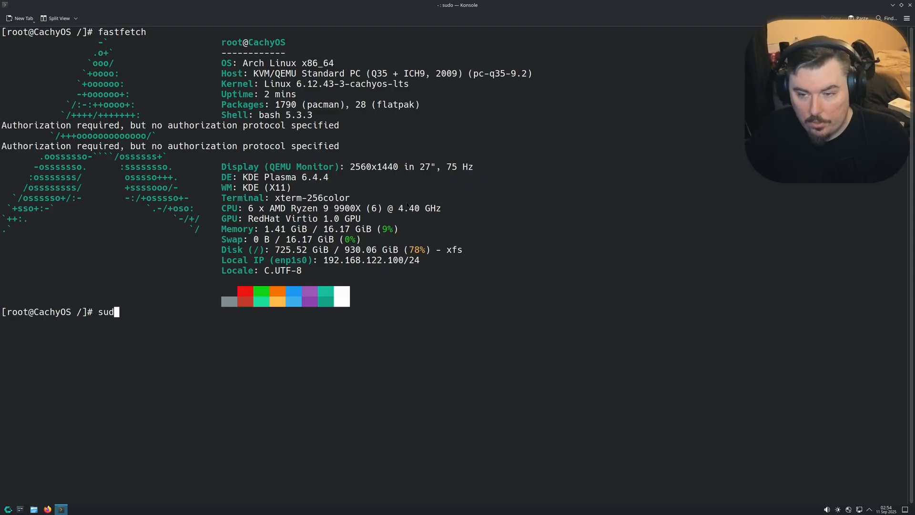
pyautogui.write('lim')
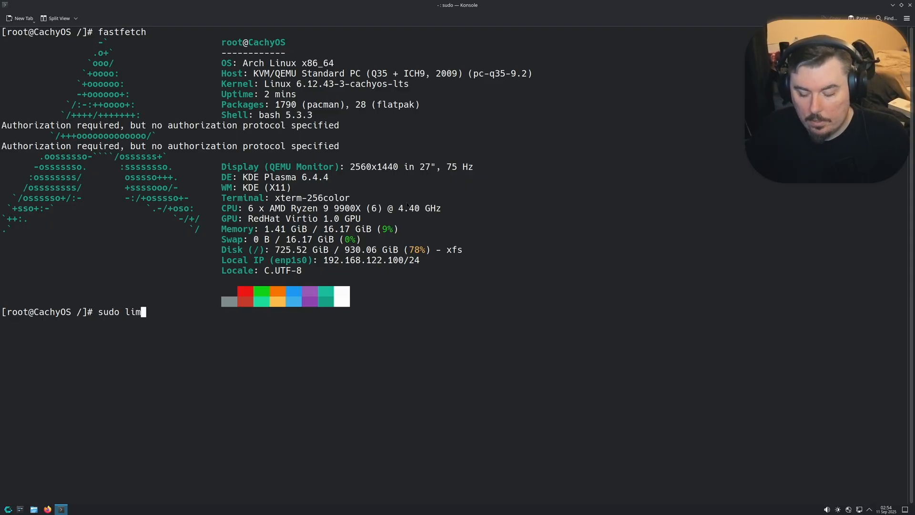
pyautogui.write('ine-s')
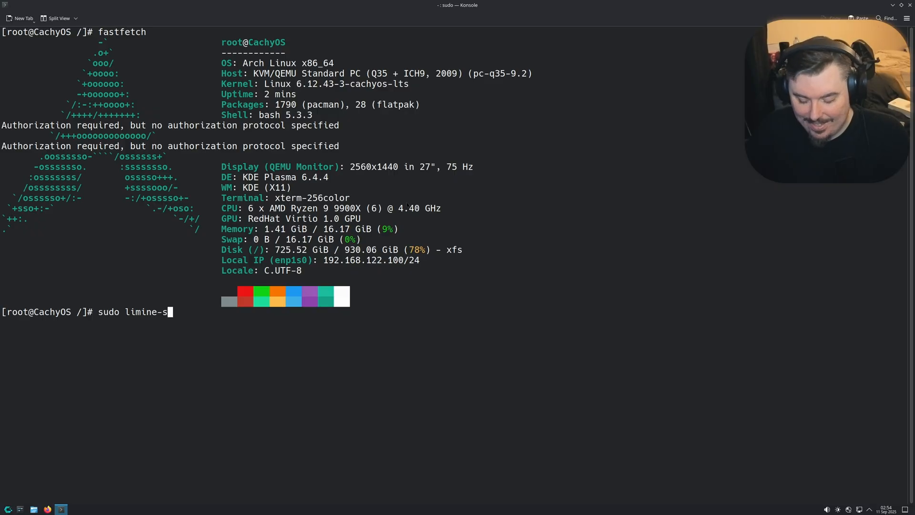
pyautogui.press('Return')
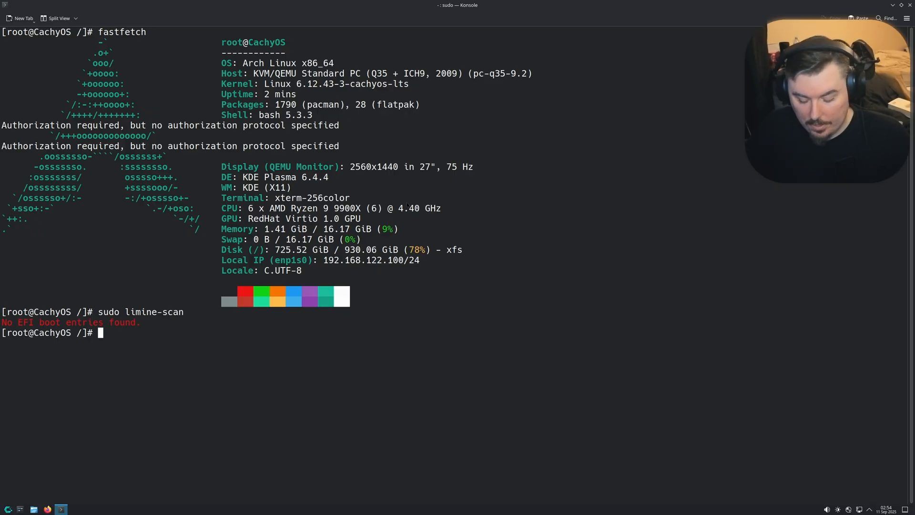
pyautogui.press('Return')
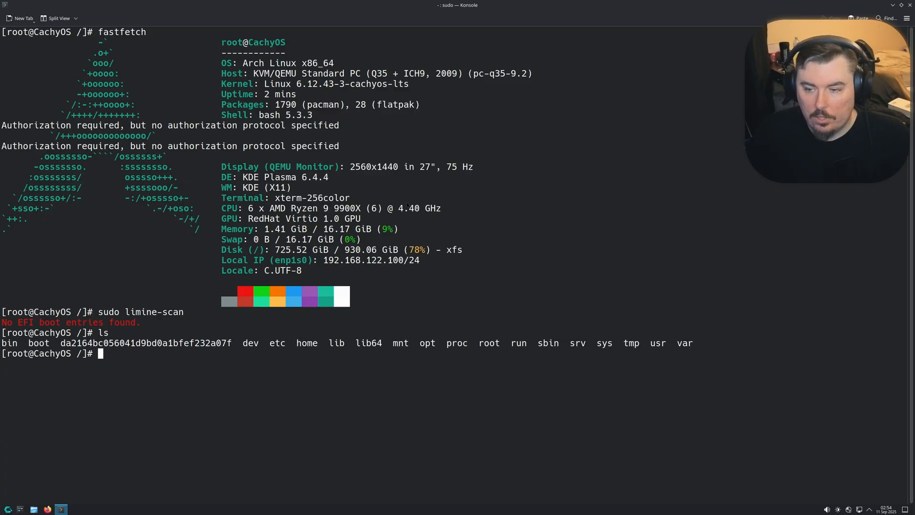
pyautogui.write('cd boot')
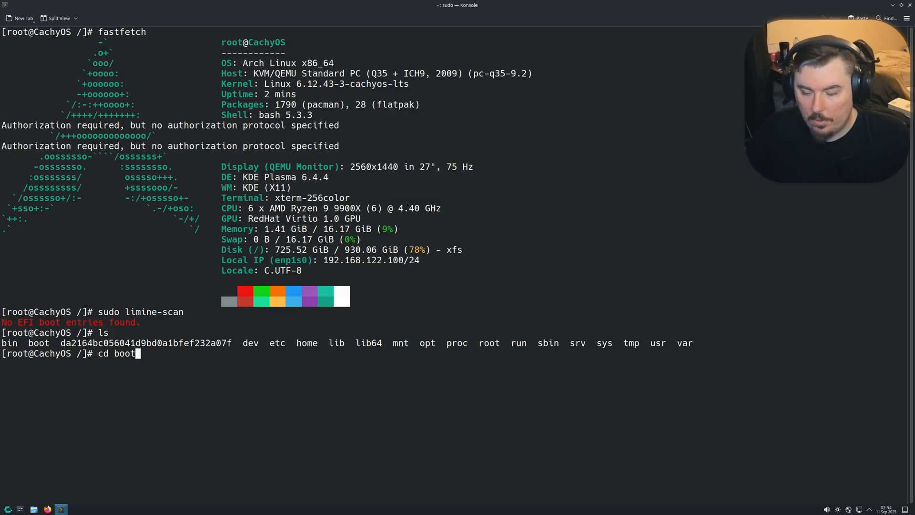
pyautogui.press('Return')
pyautogui.write('l')
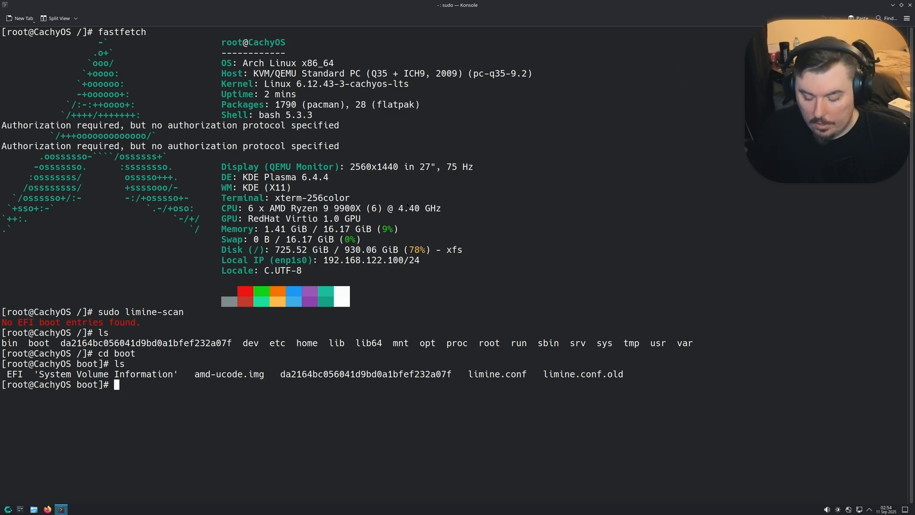
# Step: Run sudo limine-update to rebuild initramfs and refresh limine.conf
pyautogui.write('sudo l')
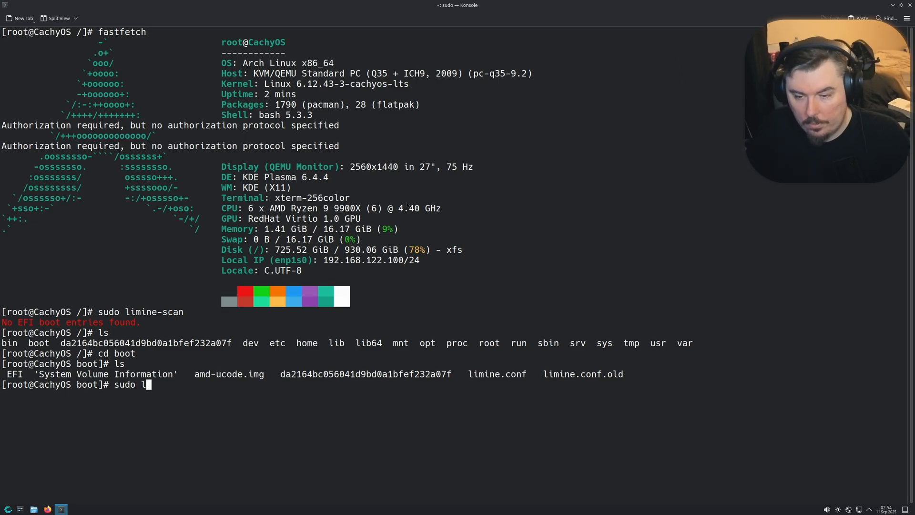
pyautogui.write('imine-')
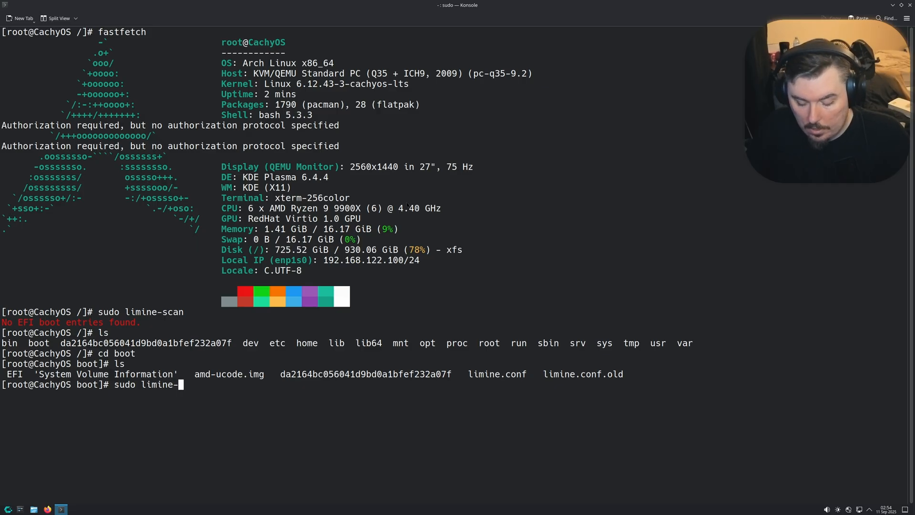
pyautogui.press('Return')
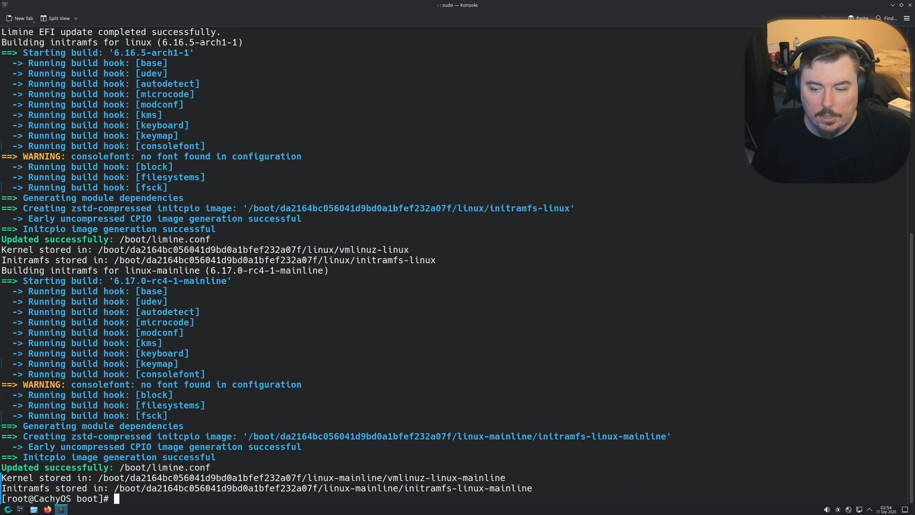
# Step: Rerun the EFI scan, attempt efibootmgr --create, then run sudo limine-install to add the Limine boot entry
pyautogui.write('ls')
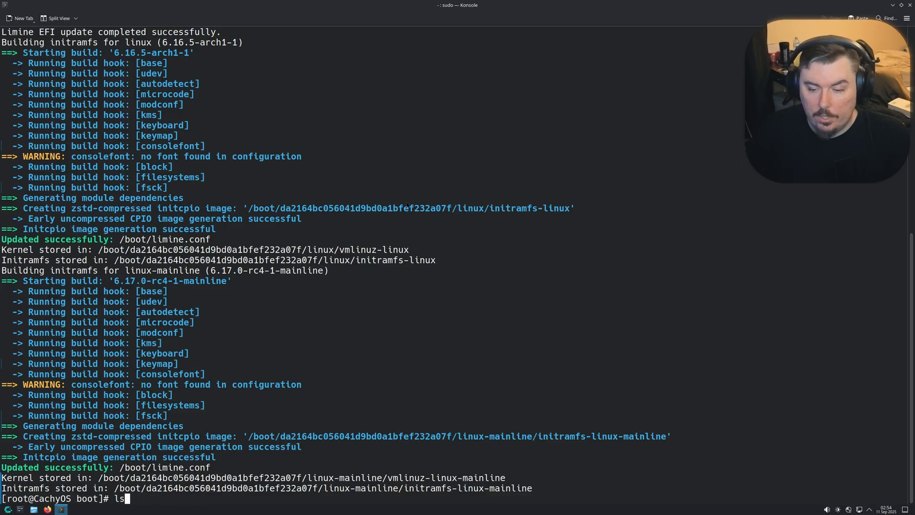
pyautogui.press('Return')
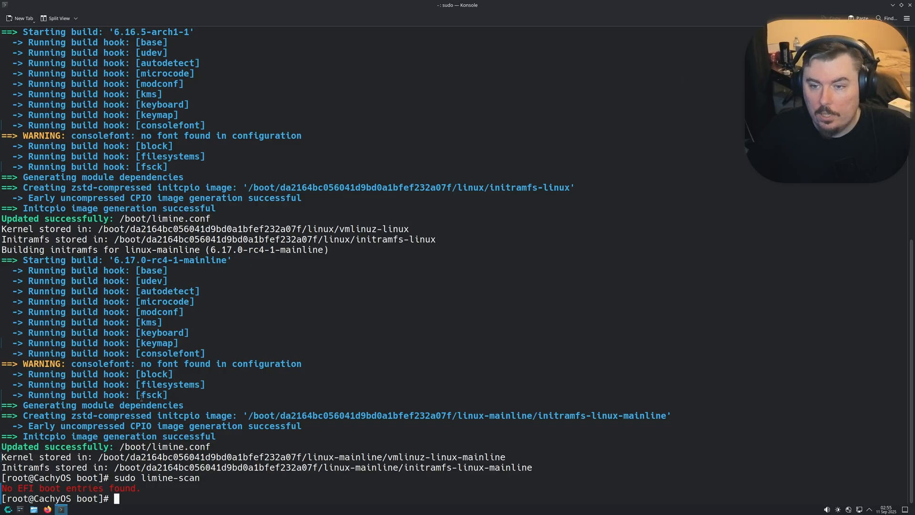
pyautogui.write('sudo limine-')
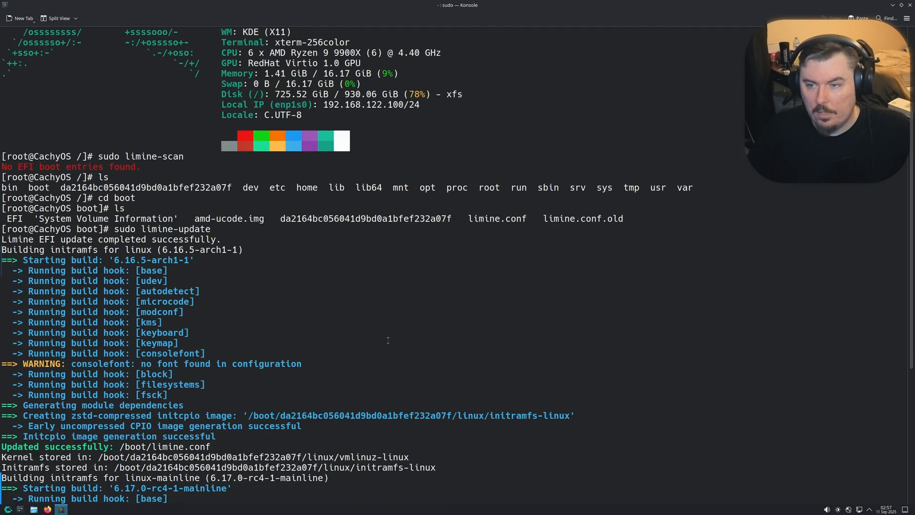
pyautogui.scroll(-3)
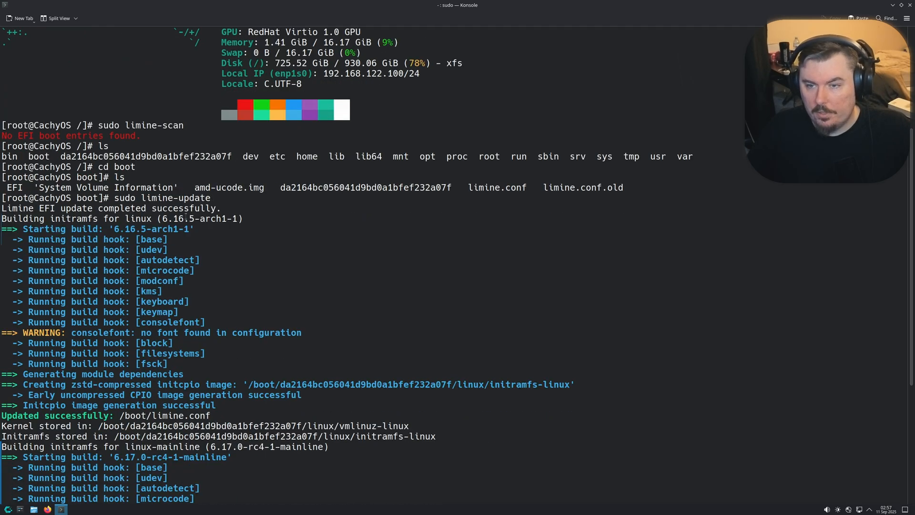
pyautogui.scroll(-3)
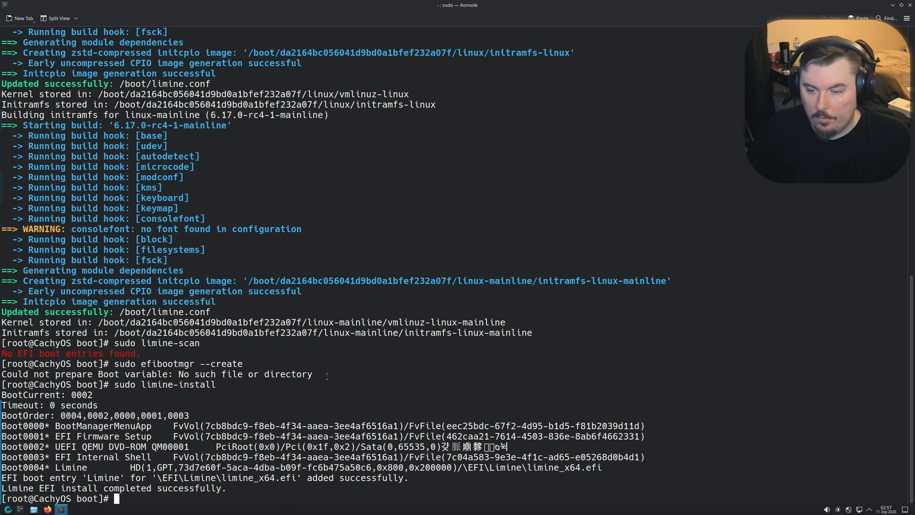
# Step: Run sudo limine-update again so both kernels' initramfs and limine.conf are regenerated
pyautogui.write('sudo efibootmgr --create')
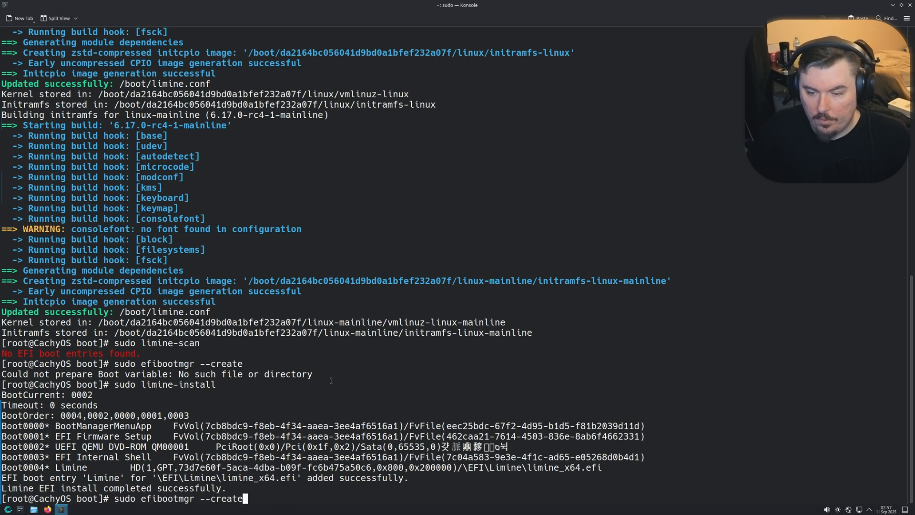
pyautogui.press('Return')
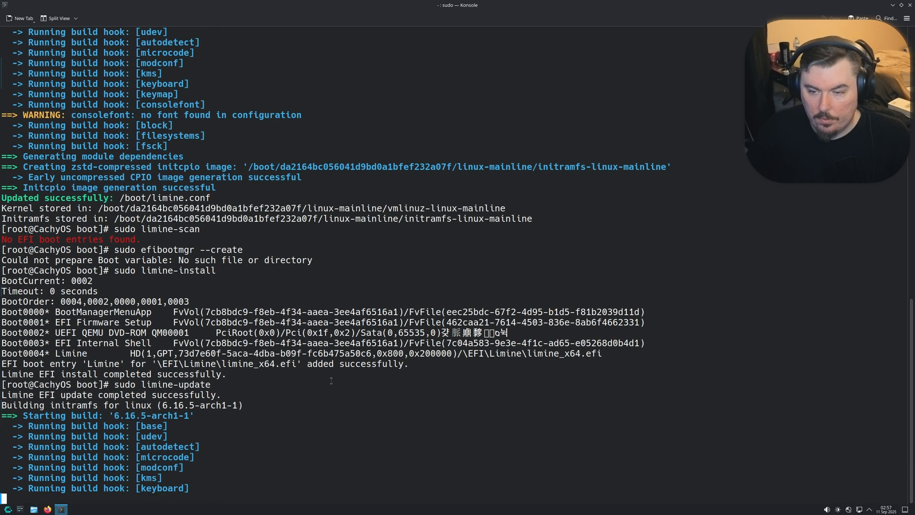
pyautogui.scroll(-3)
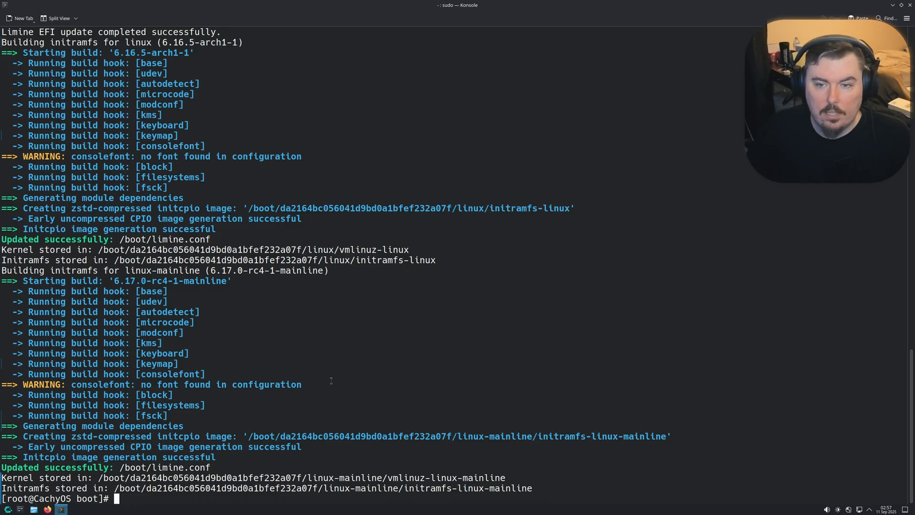
pyautogui.moveTo(340, 218)
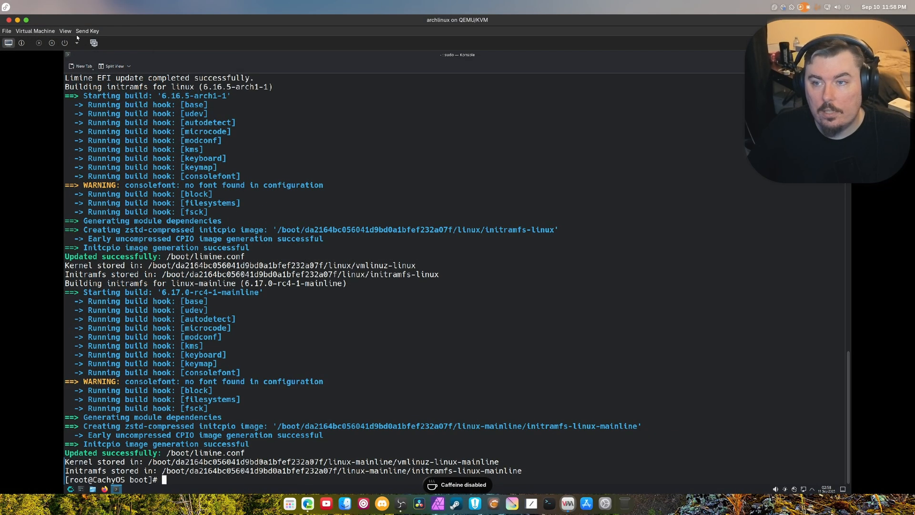
# Step: Force the archlinux VM off and confirm the power-off
pyautogui.click(76, 42)
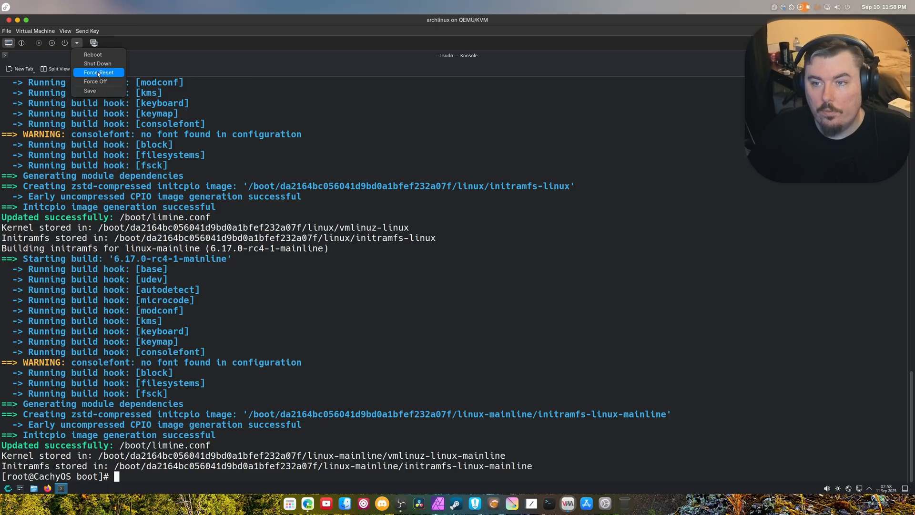
pyautogui.click(95, 81)
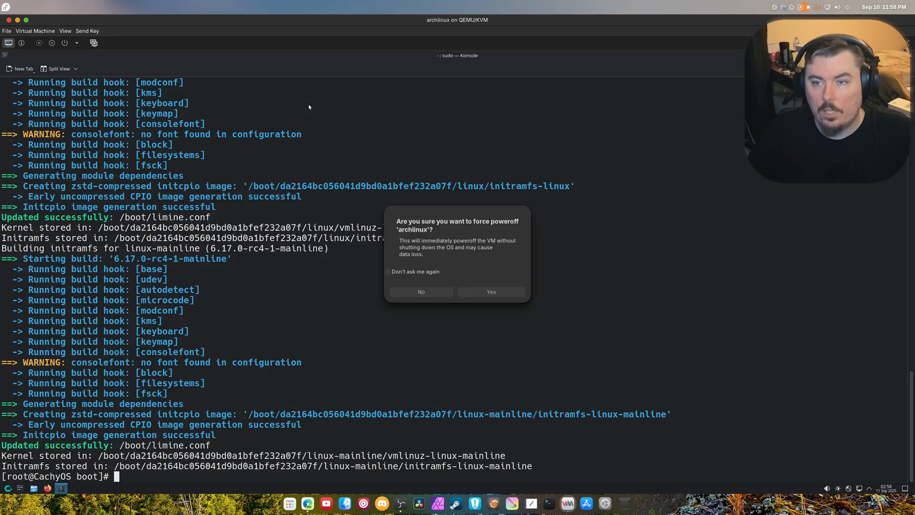
pyautogui.click(490, 291)
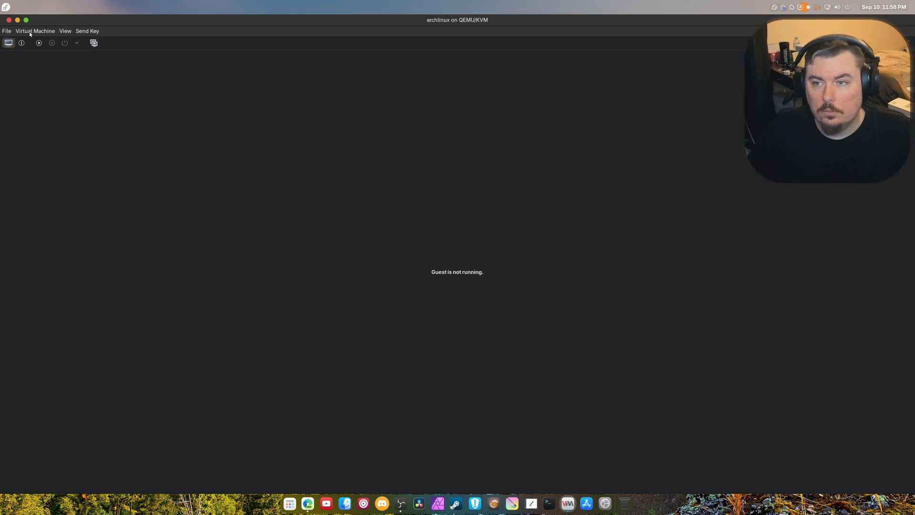
# Step: Empty the SATA CDROM 1 media, then run the VM so it boots to the Limine menu
pyautogui.click(21, 42)
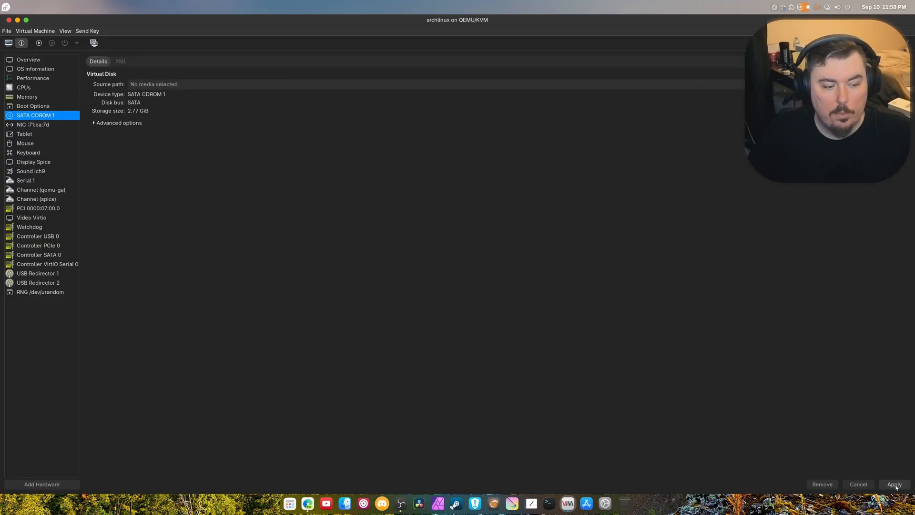
pyautogui.click(893, 484)
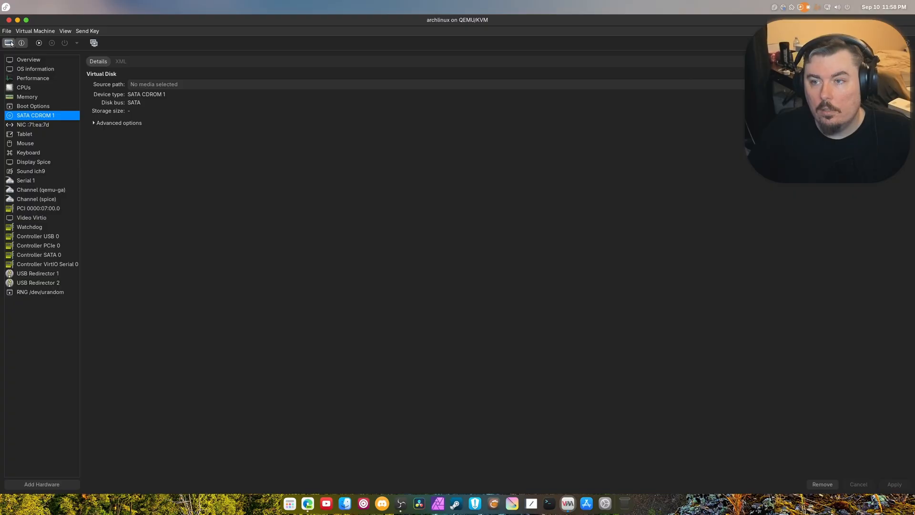
pyautogui.click(8, 42)
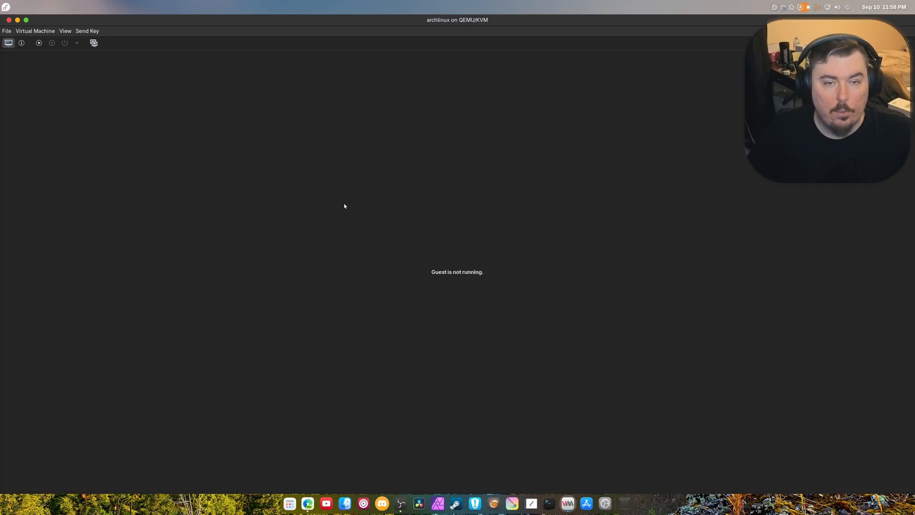
pyautogui.click(39, 43)
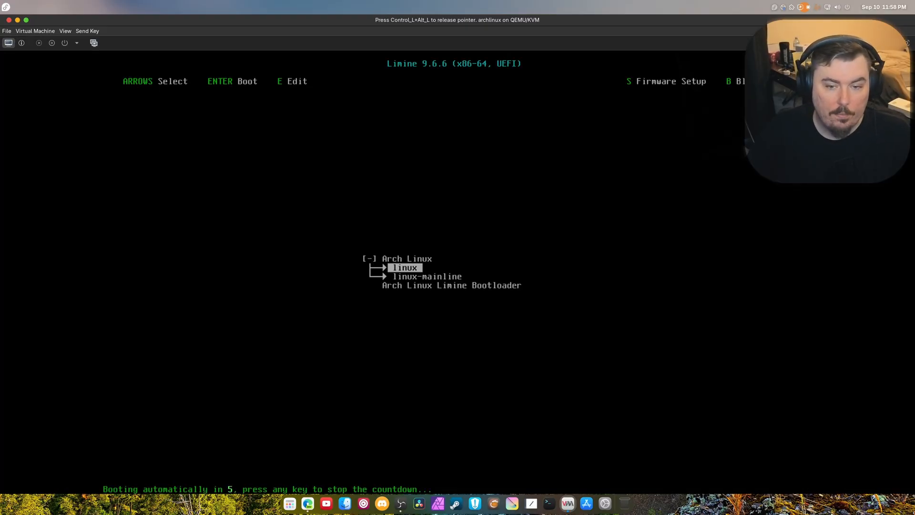